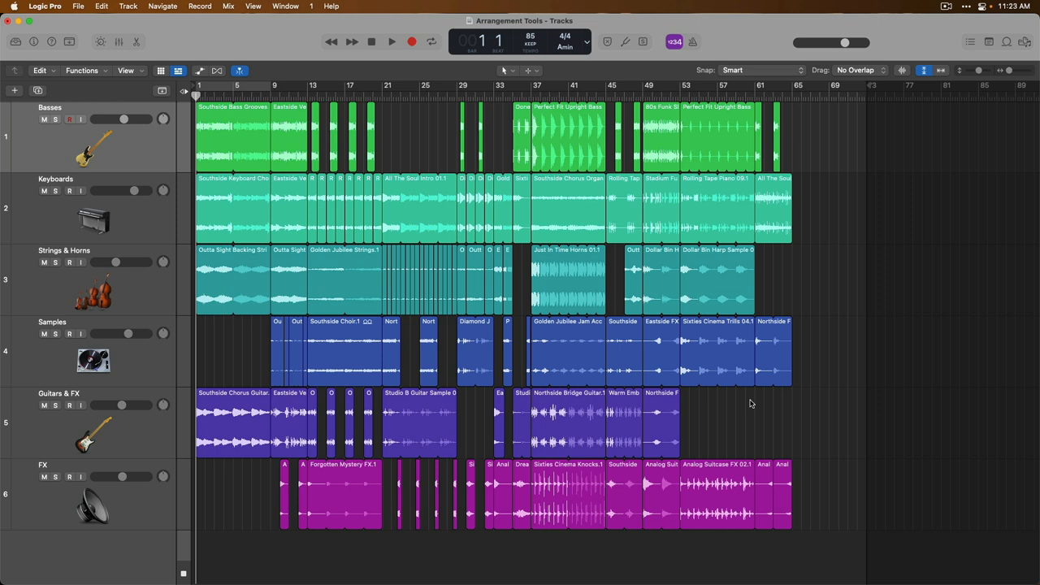
pyautogui.moveTo(738, 403)
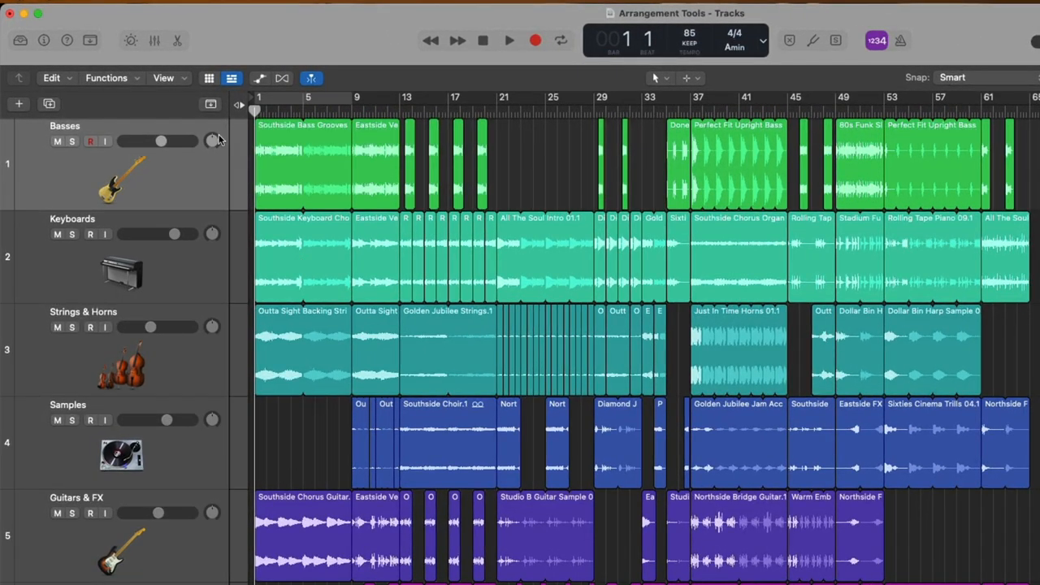
pyautogui.moveTo(212, 104)
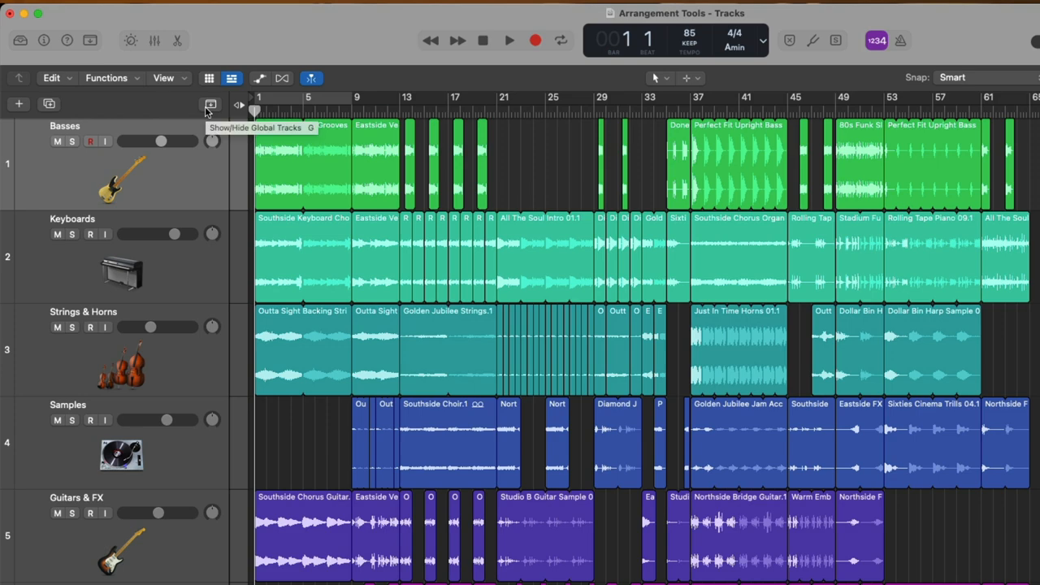
# Step: Display the global tracks and adjust which lanes appear via the configuration popup
pyautogui.press('g')
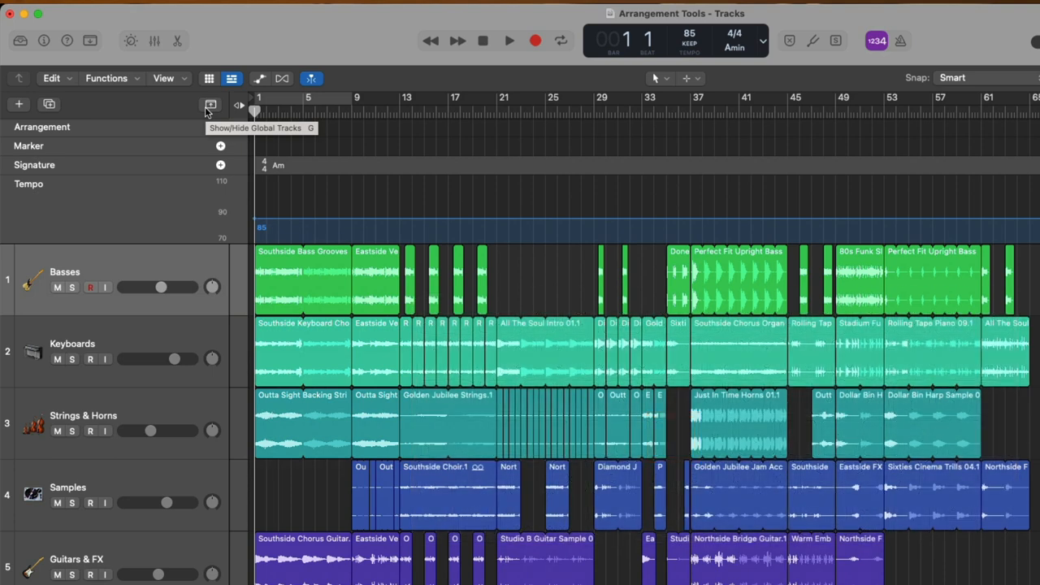
pyautogui.moveTo(177, 127)
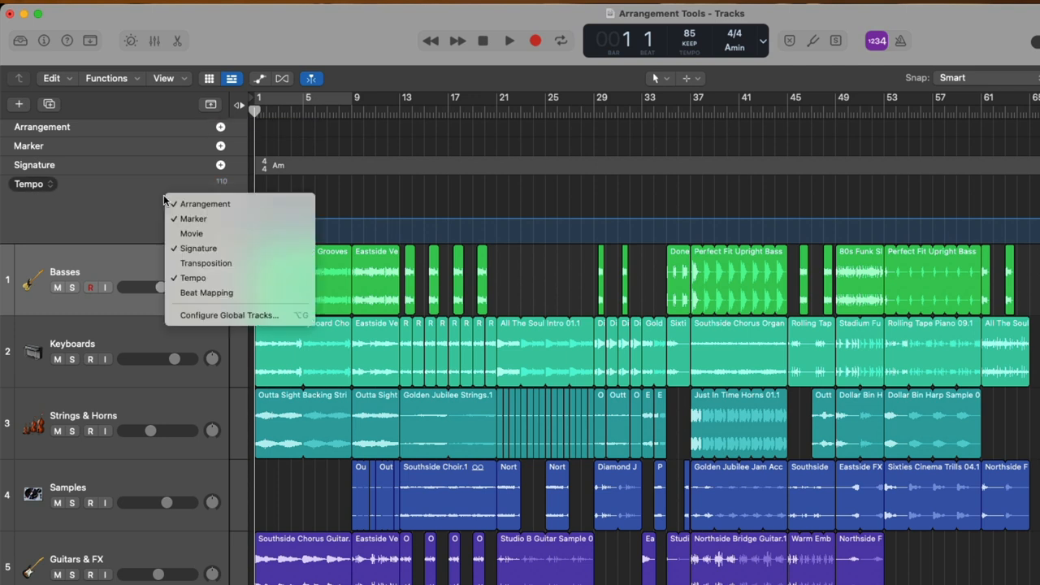
pyautogui.moveTo(205, 203)
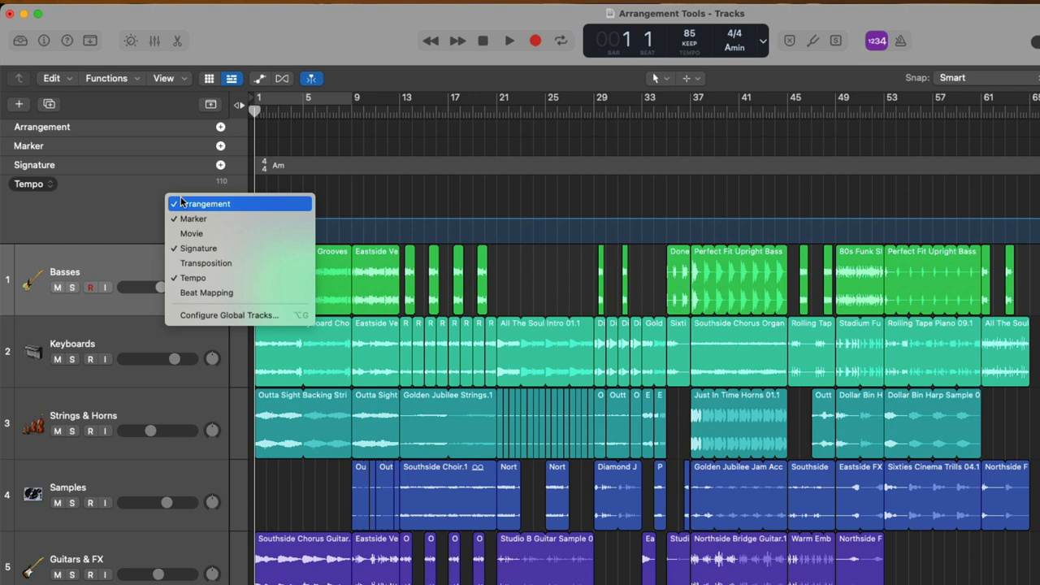
pyautogui.moveTo(204, 237)
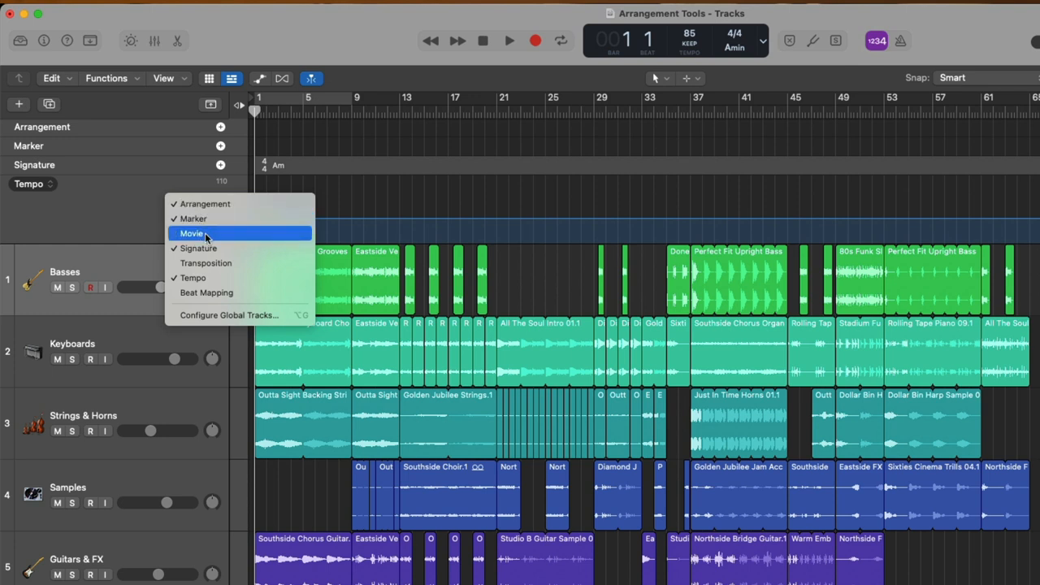
pyautogui.moveTo(211, 293)
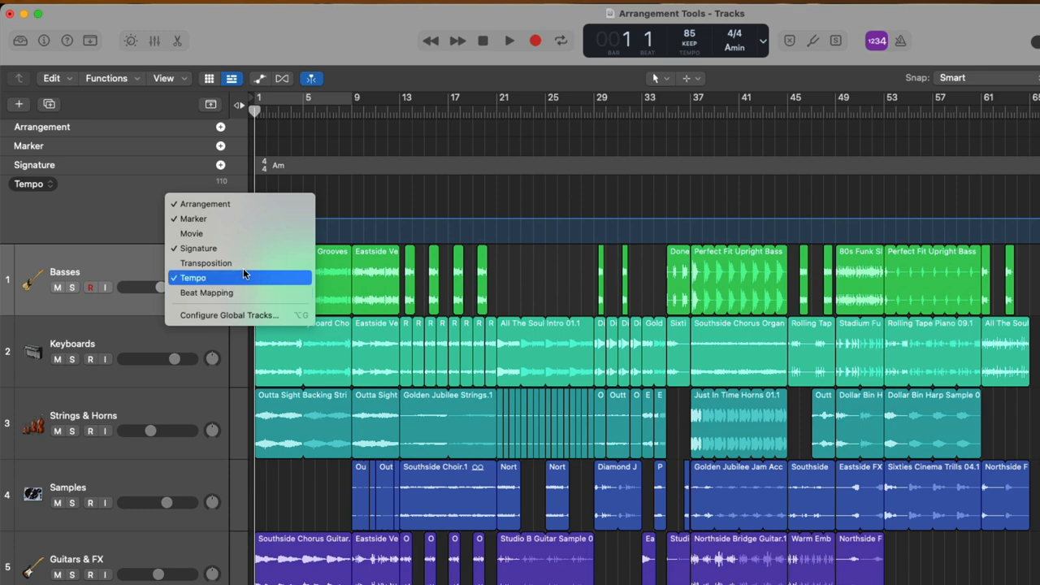
pyautogui.click(205, 263)
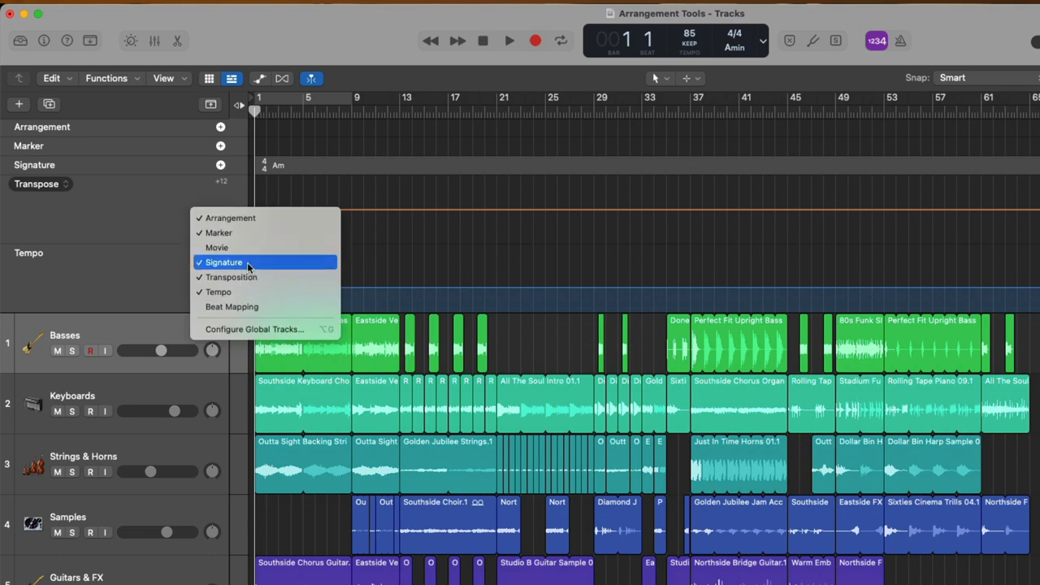
pyautogui.click(231, 277)
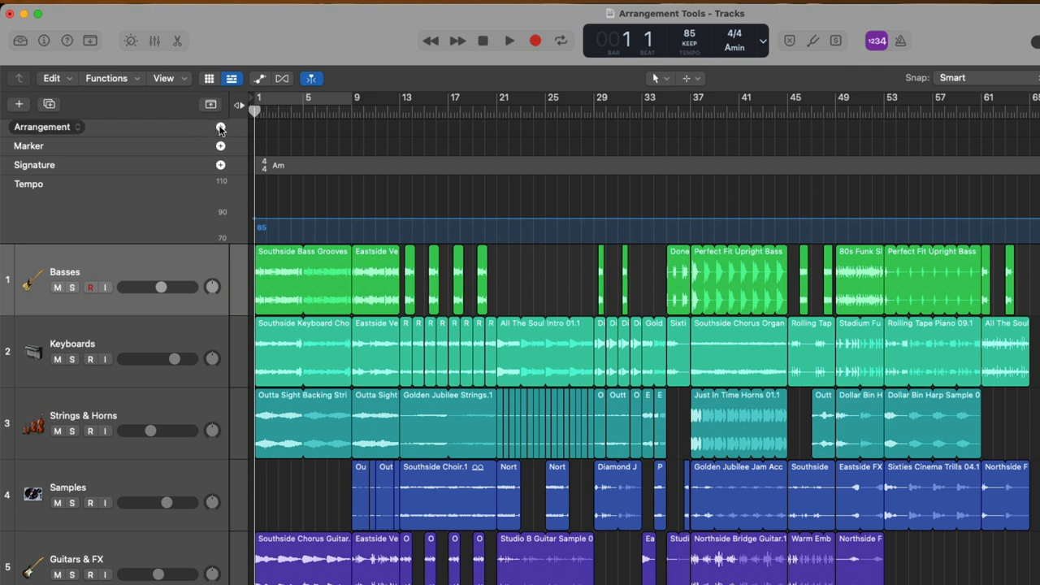
pyautogui.moveTo(221, 127)
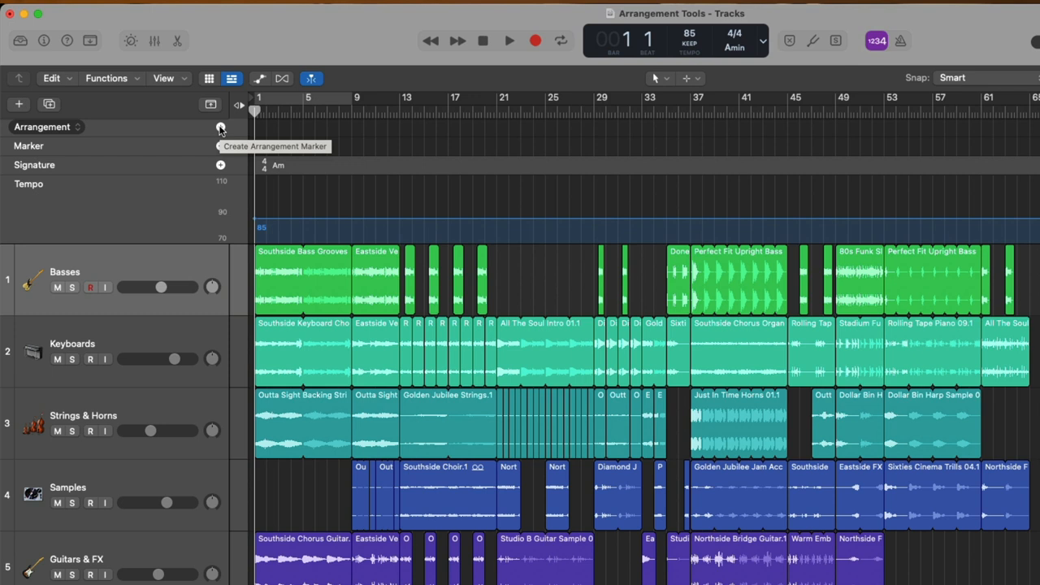
# Step: Add arrangement section markers along the Arrangement lane for the song's parts
pyautogui.click(221, 127)
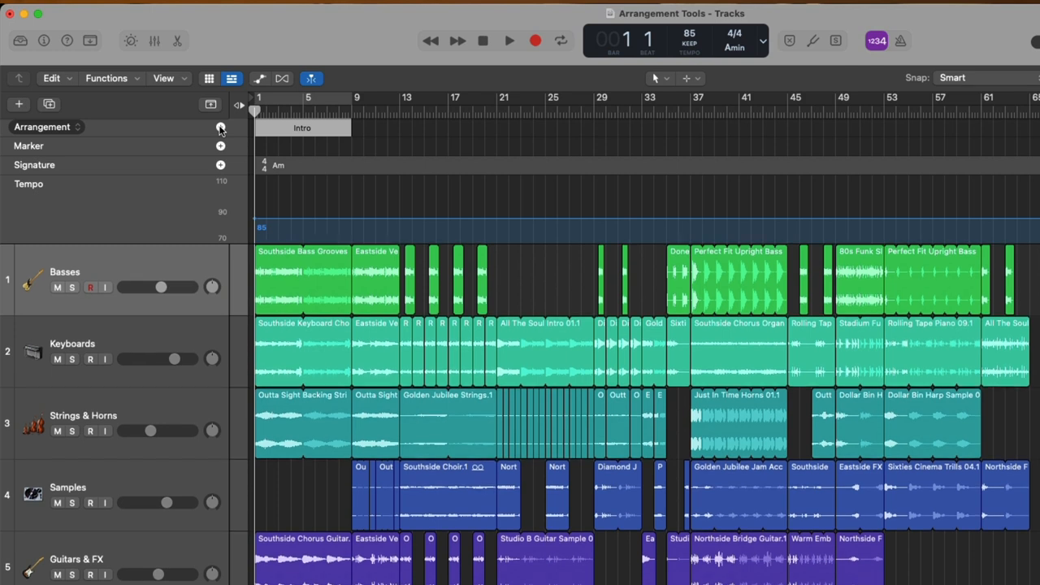
pyautogui.click(221, 126)
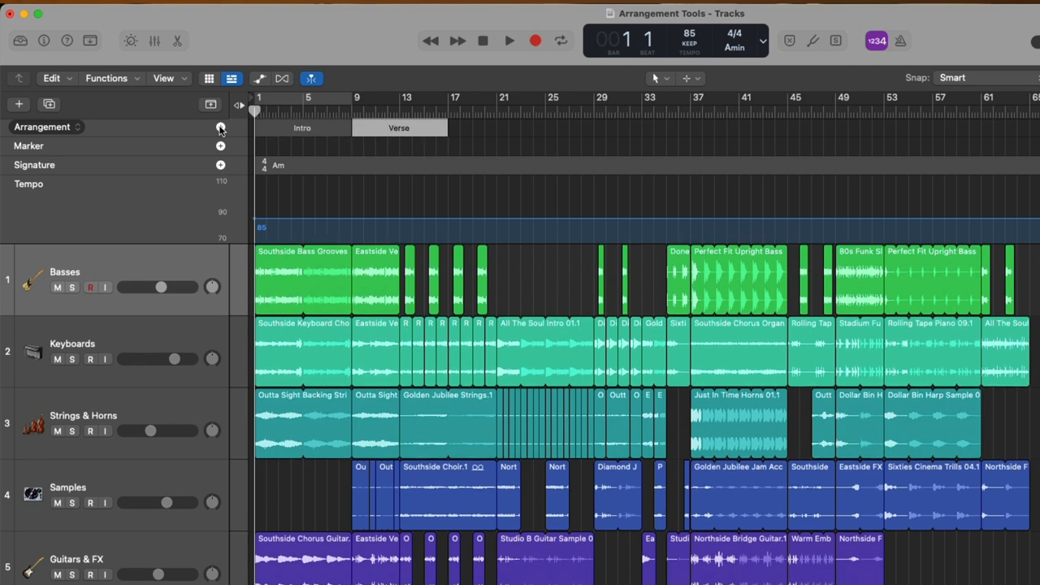
pyautogui.click(495, 127)
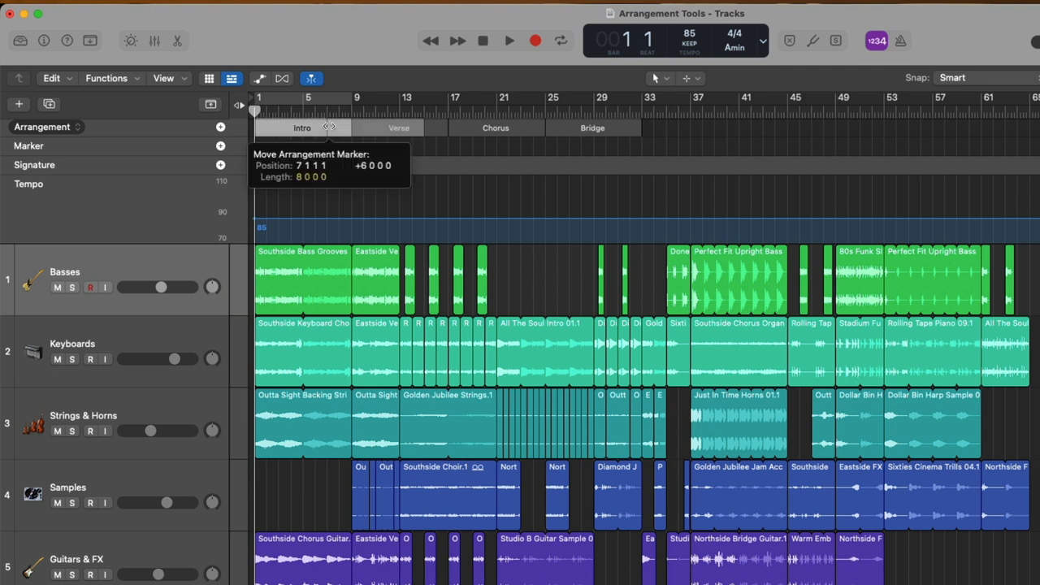
# Step: Reorder sections so Intro follows Verse and Chorus follows Bridge
pyautogui.moveTo(329, 126); pyautogui.dragTo(416, 127)
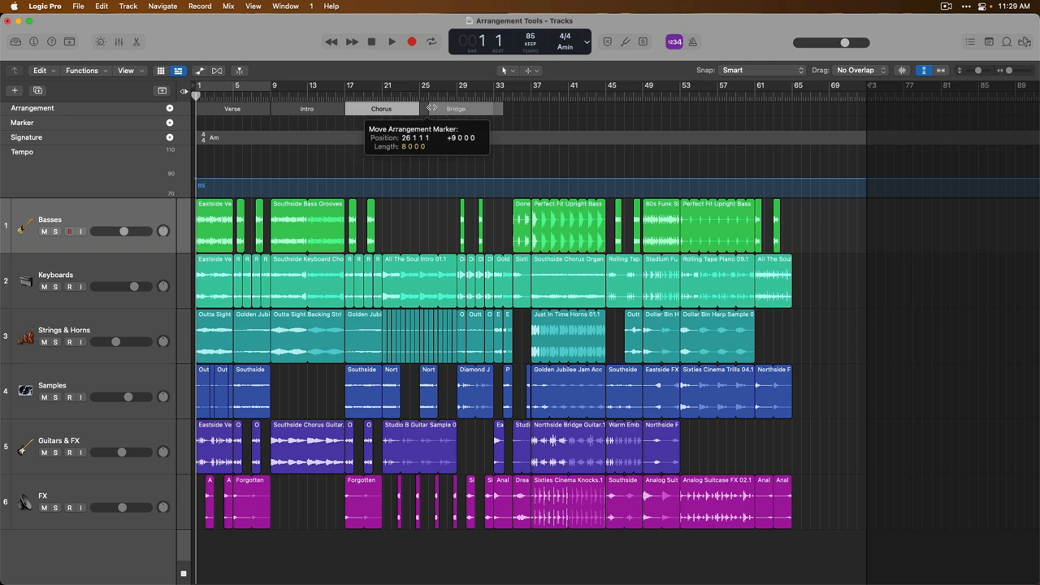
pyautogui.moveTo(381, 108); pyautogui.dragTo(456, 107)
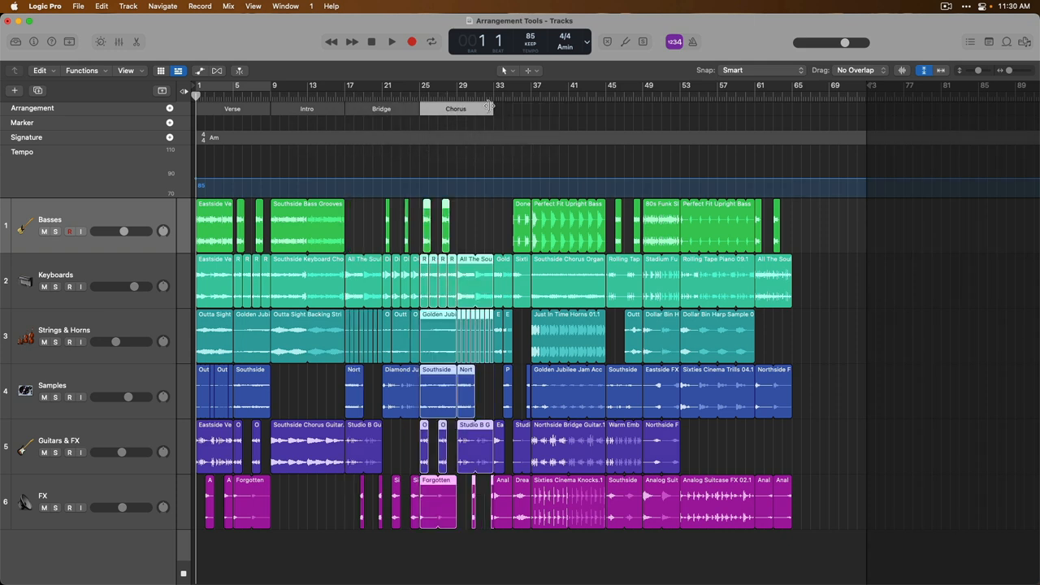
pyautogui.moveTo(488, 243)
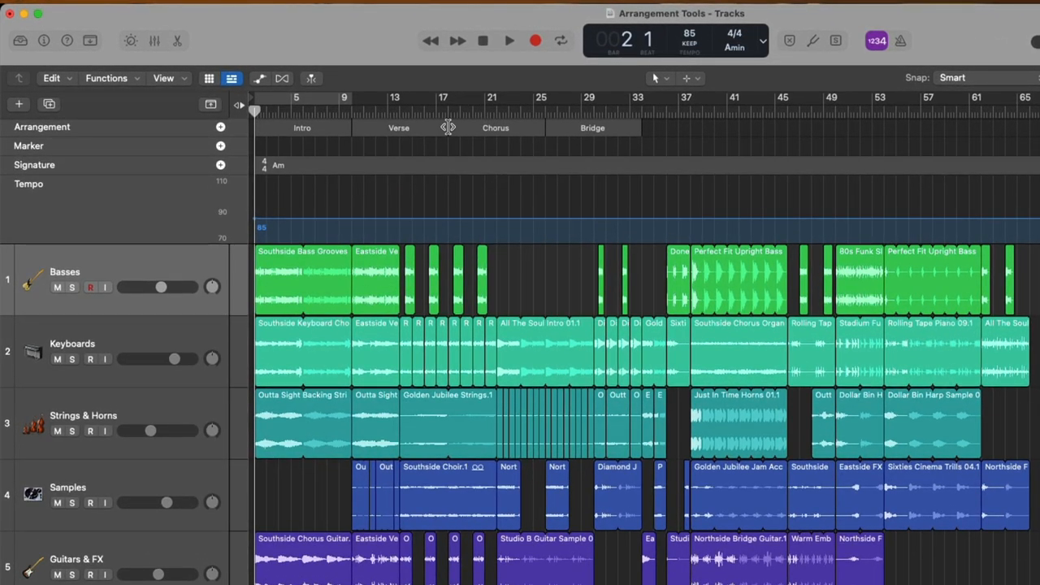
# Step: Lengthen the Verse into the Chorus and the Chorus into the Bridge
pyautogui.moveTo(448, 126); pyautogui.dragTo(488, 127)
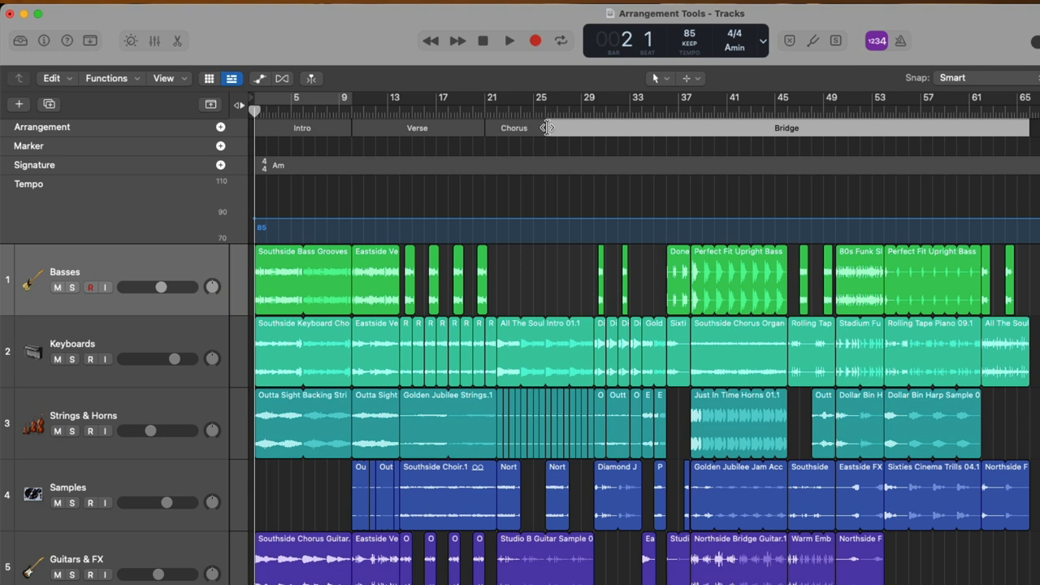
pyautogui.moveTo(546, 127); pyautogui.dragTo(686, 127)
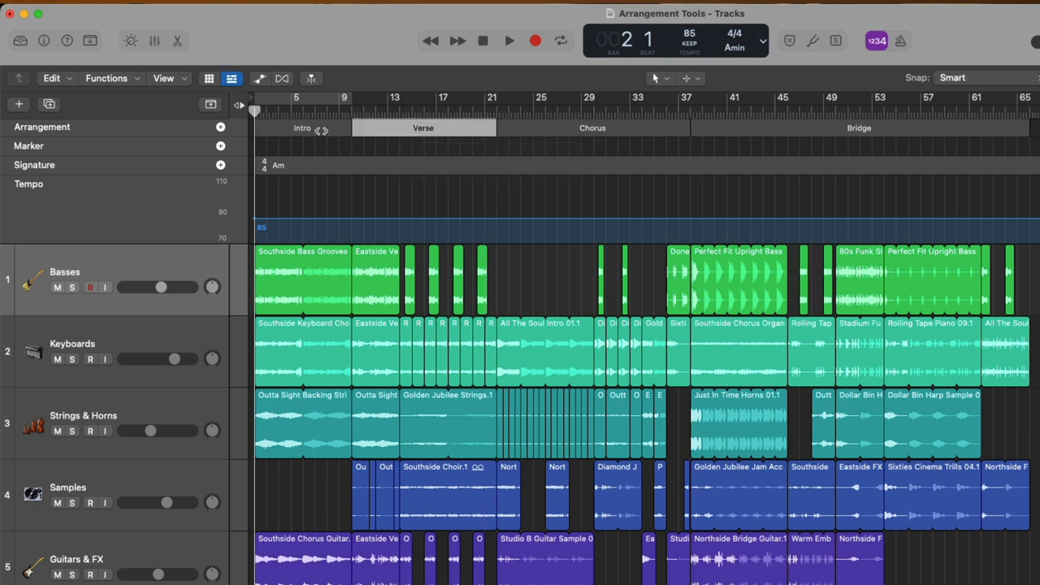
pyautogui.moveTo(748, 127)
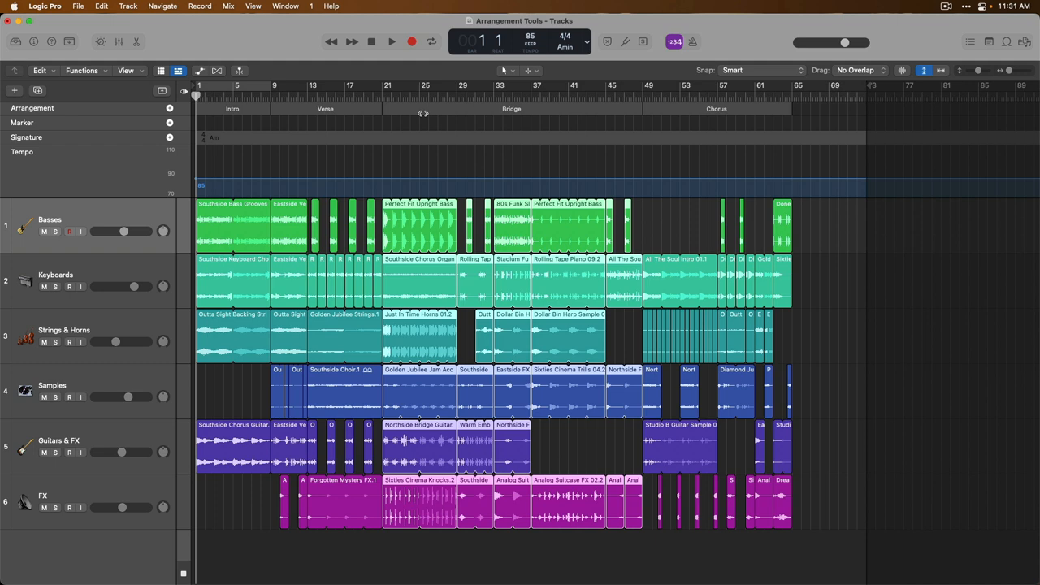
# Step: Create a new Drummer track with the Alternative genre
pyautogui.click(13, 91)
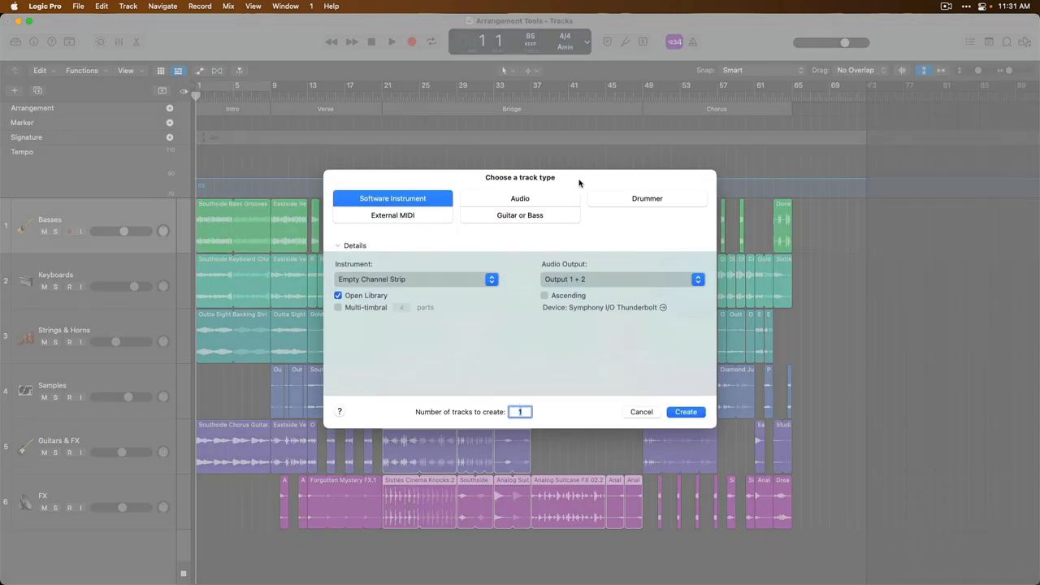
pyautogui.click(647, 199)
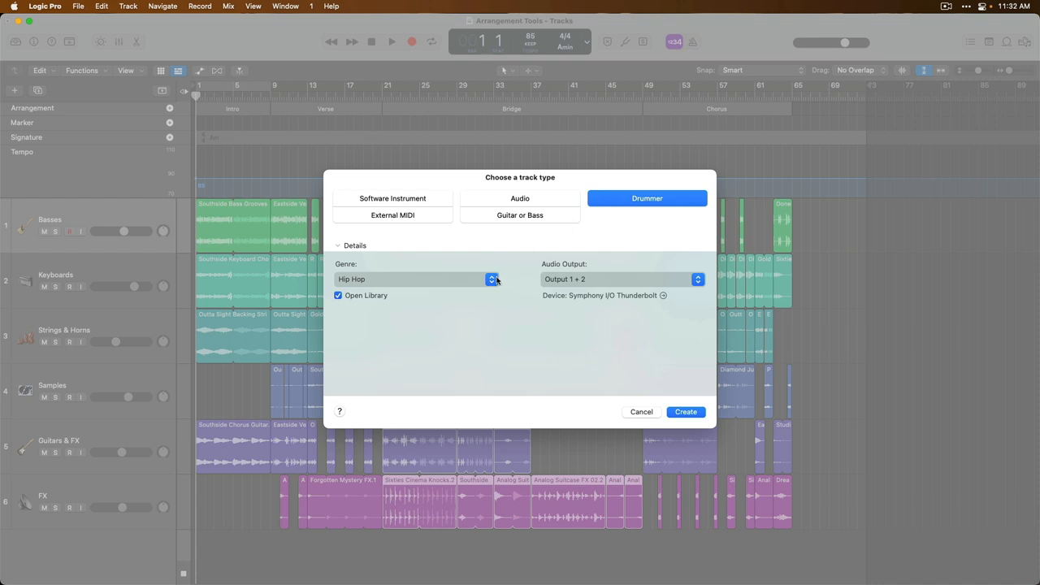
pyautogui.click(491, 280)
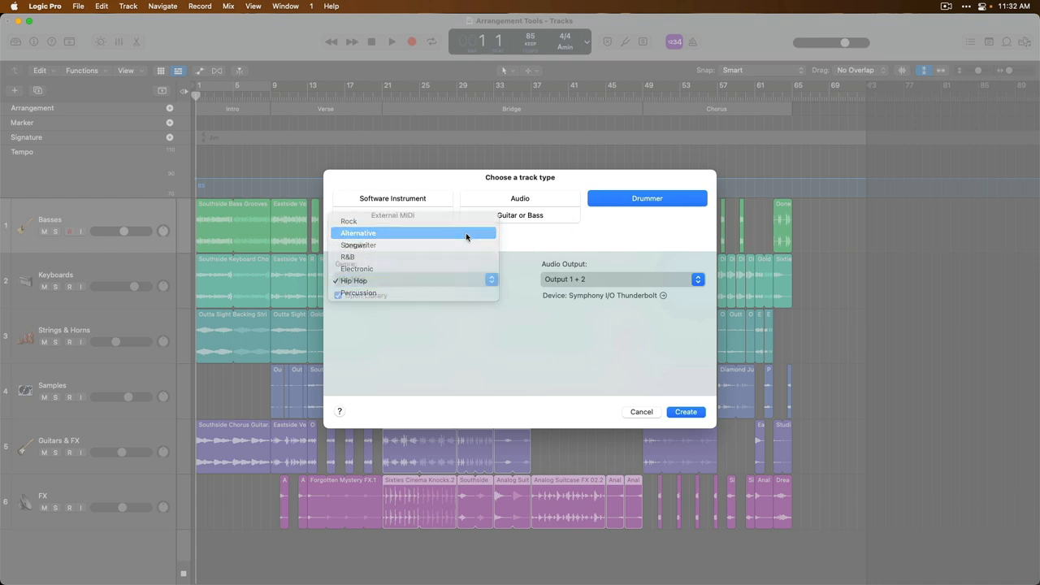
pyautogui.click(358, 234)
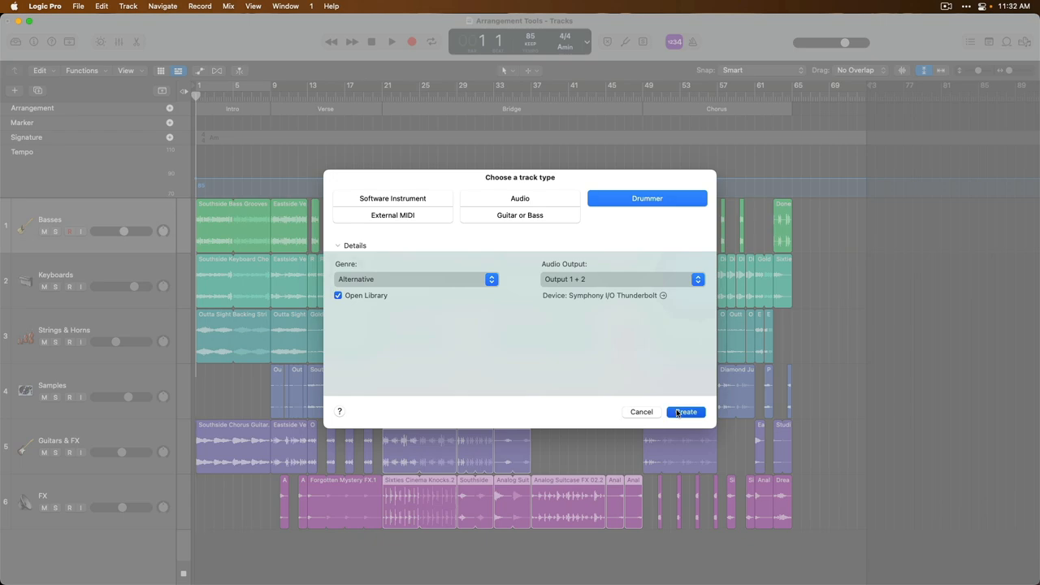
pyautogui.click(686, 413)
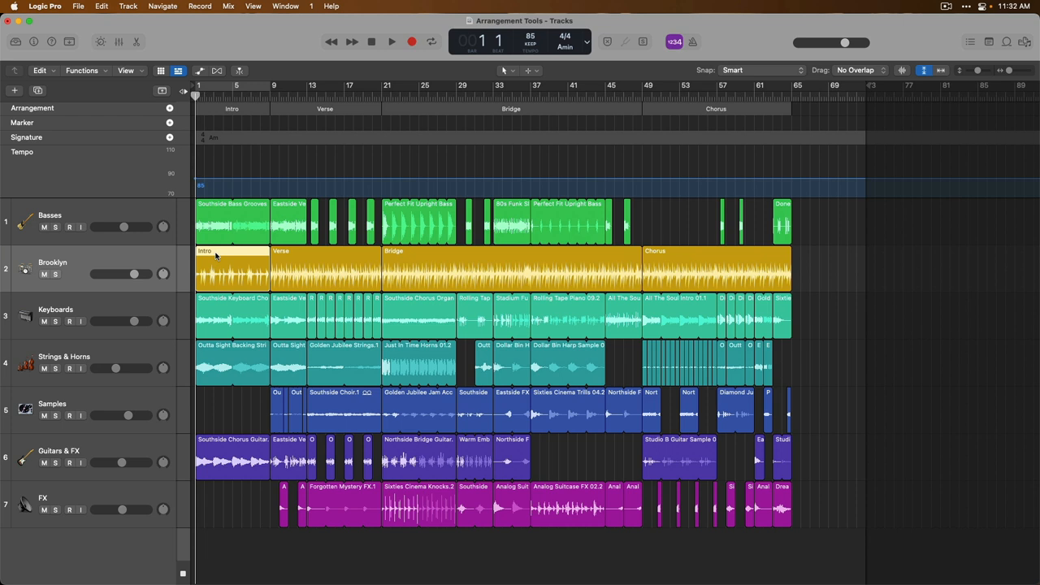
pyautogui.moveTo(224, 130)
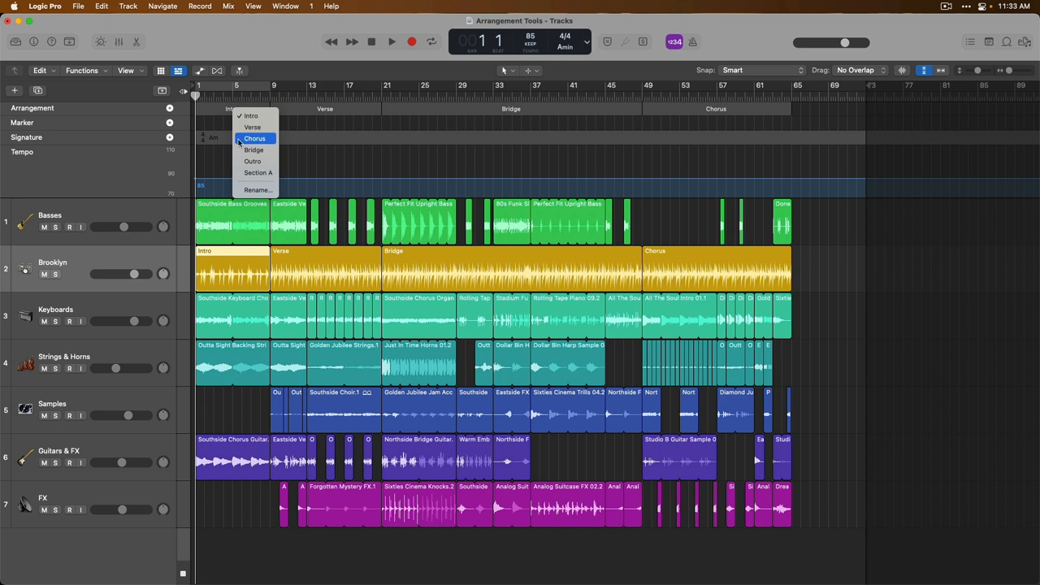
pyautogui.moveTo(257, 172)
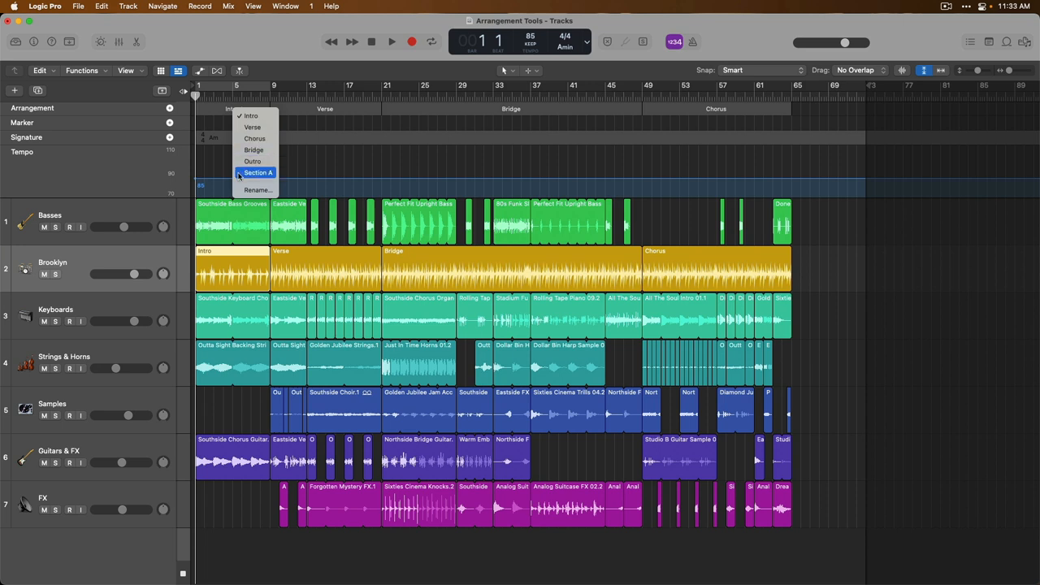
pyautogui.moveTo(257, 189)
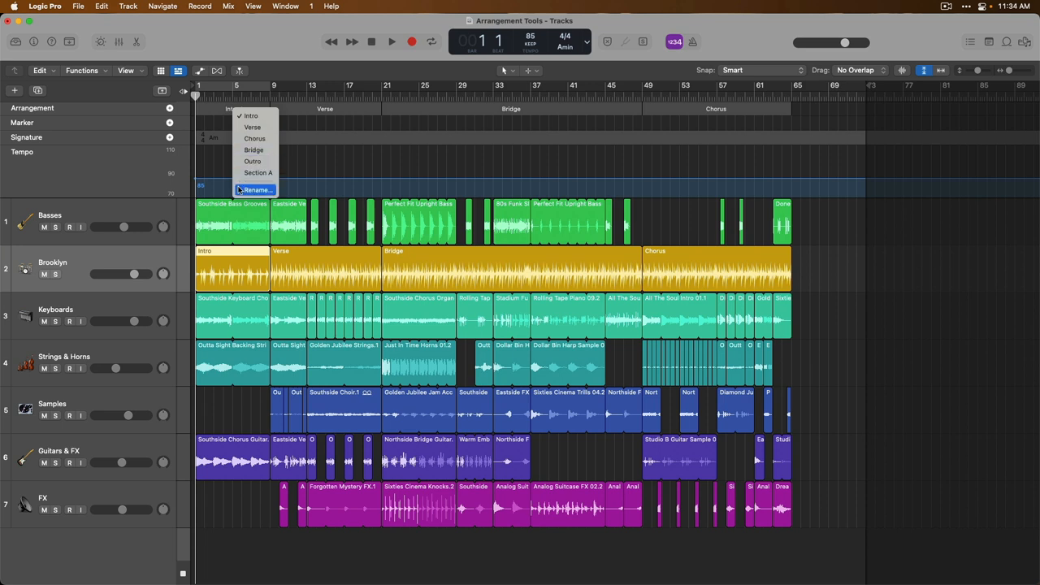
# Step: Start renaming the first arrangement section in place of Intro
pyautogui.click(257, 188)
pyautogui.write('Awesome')
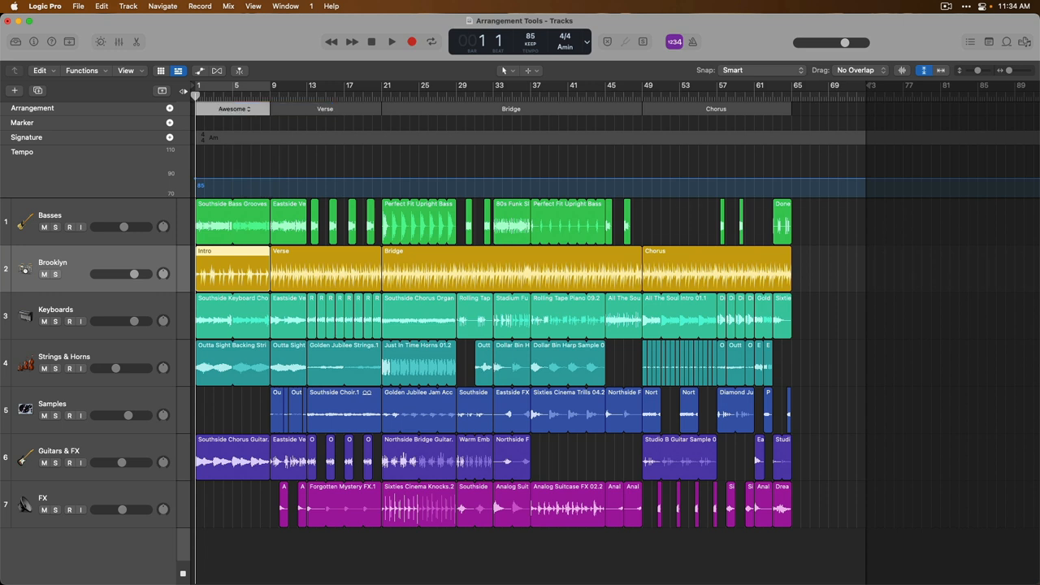
pyautogui.moveTo(263, 166)
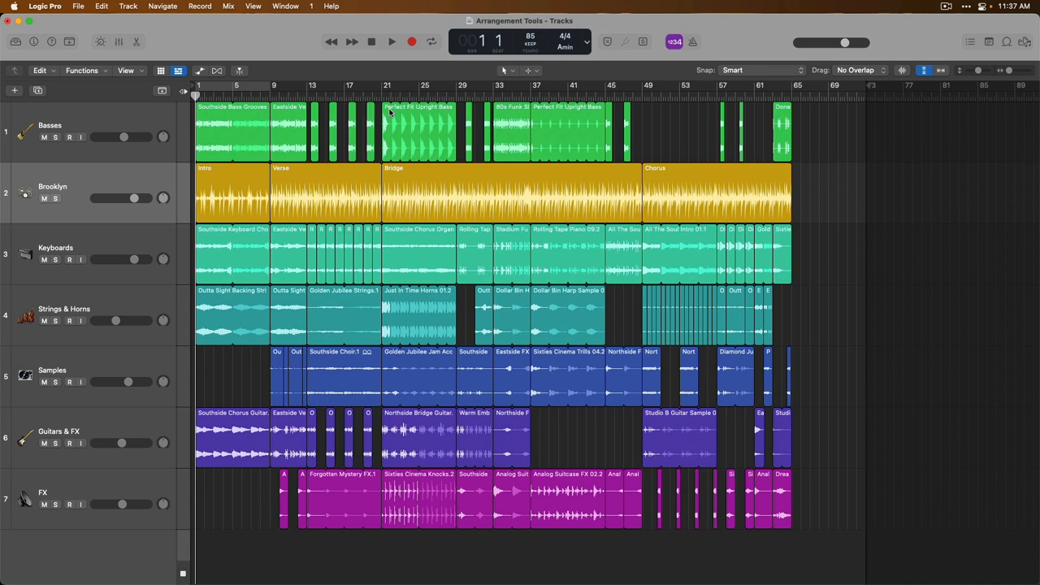
# Step: Add a marker in the Marker lane and rename it 'Awesome'
pyautogui.click(183, 91)
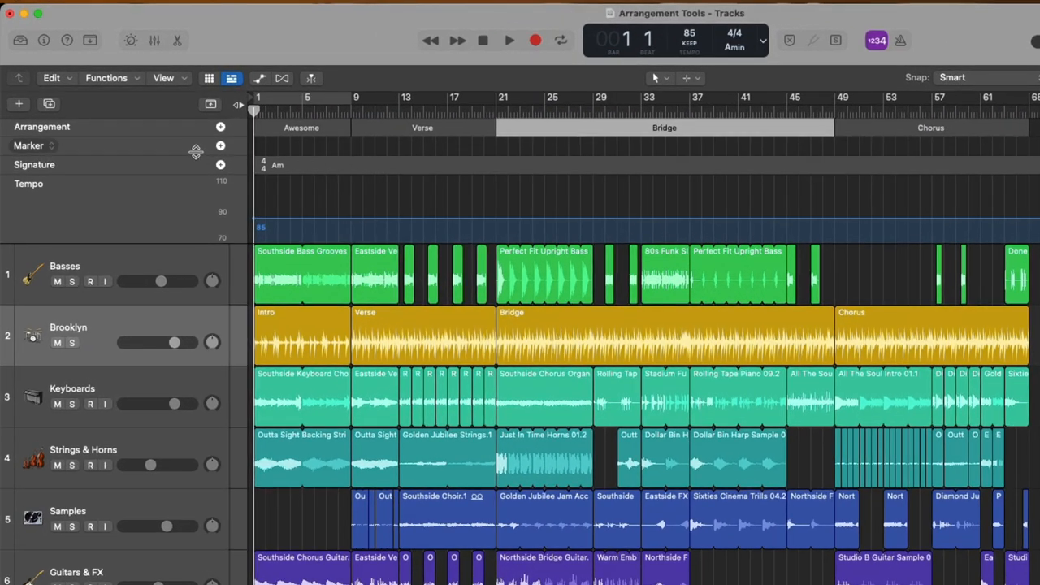
pyautogui.click(221, 146)
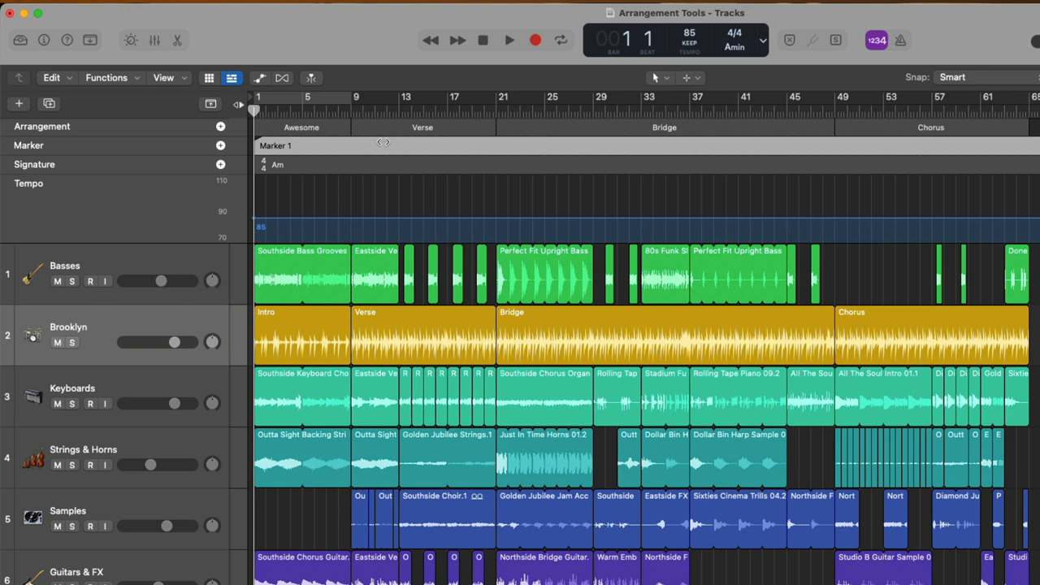
pyautogui.doubleClick(279, 146)
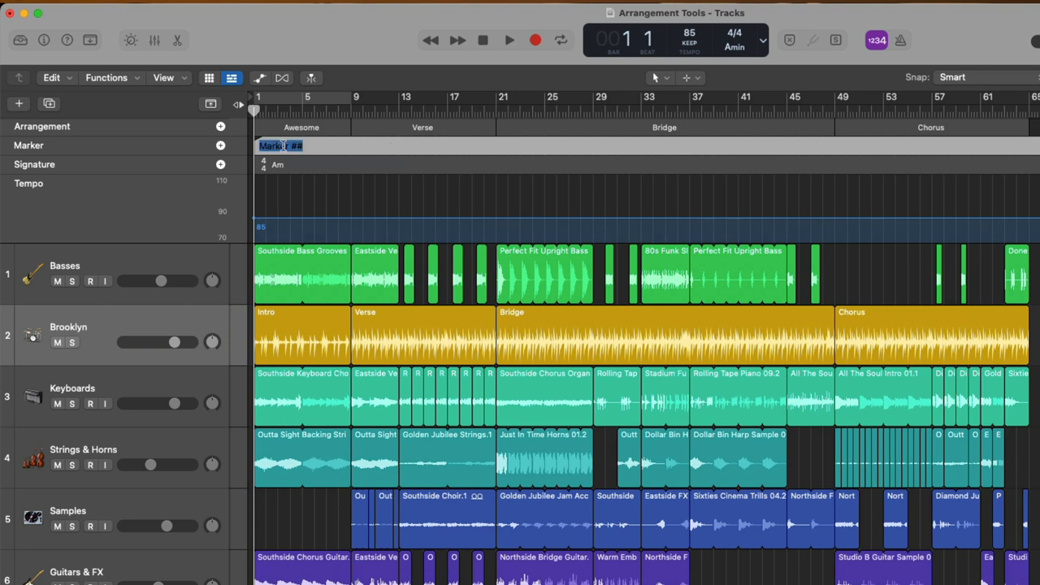
pyautogui.write('Awesome')
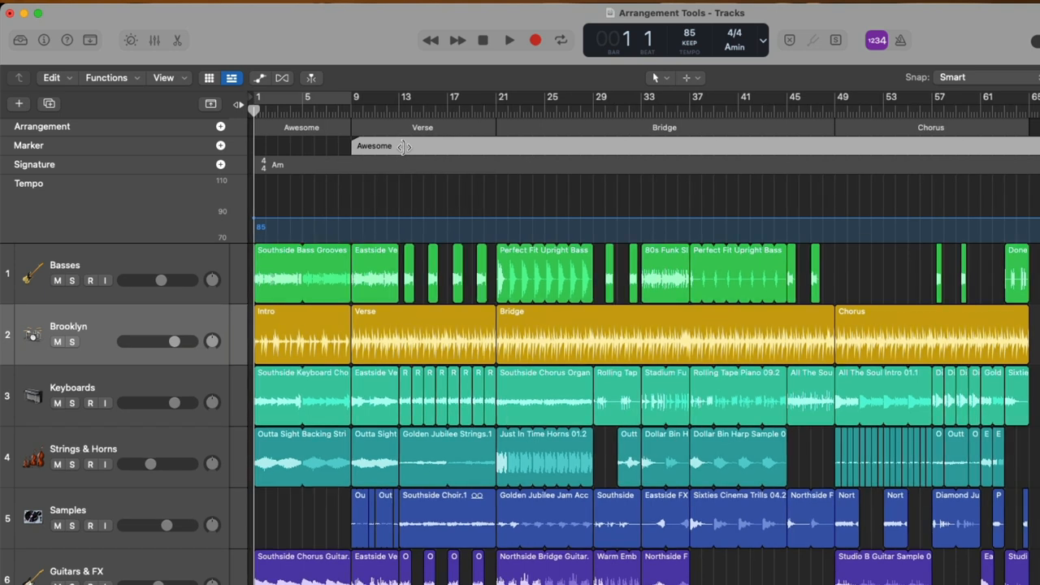
# Step: Move the Awesome marker to bar 9 and reveal the marker lane options
pyautogui.moveTo(409, 146); pyautogui.dragTo(496, 146)
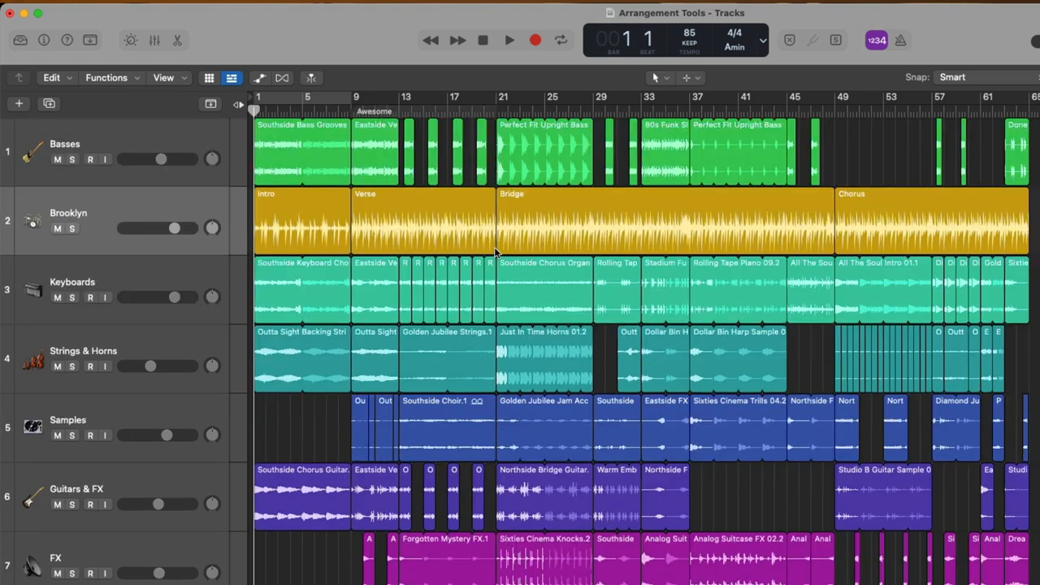
pyautogui.scroll(-3)
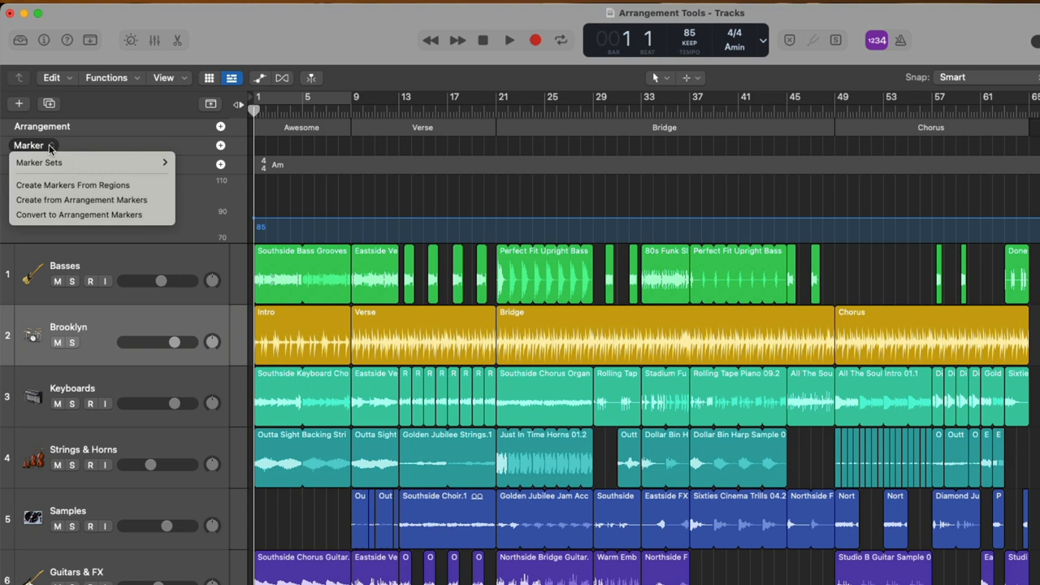
pyautogui.moveTo(48, 163)
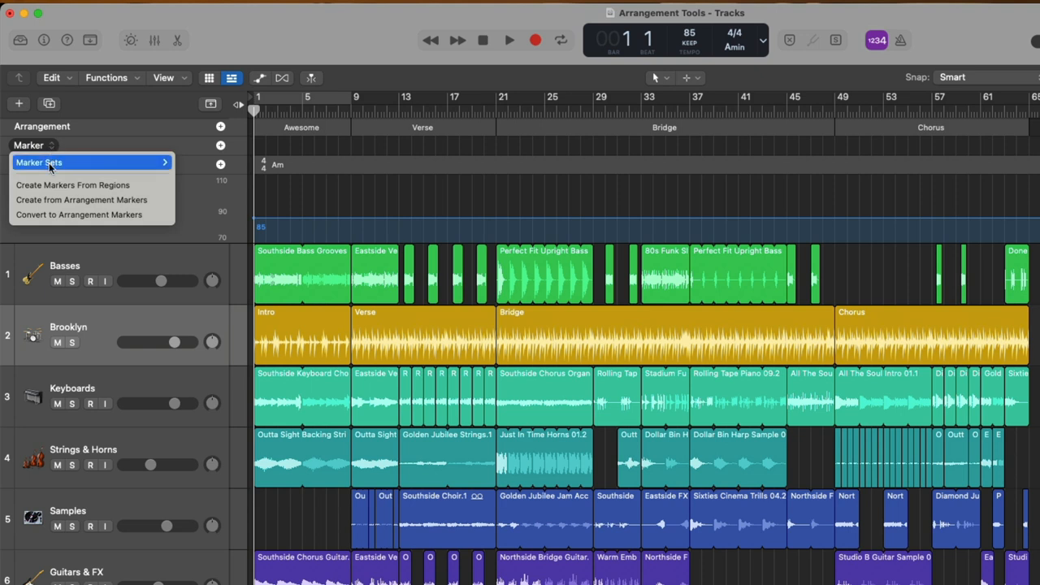
pyautogui.moveTo(149, 199)
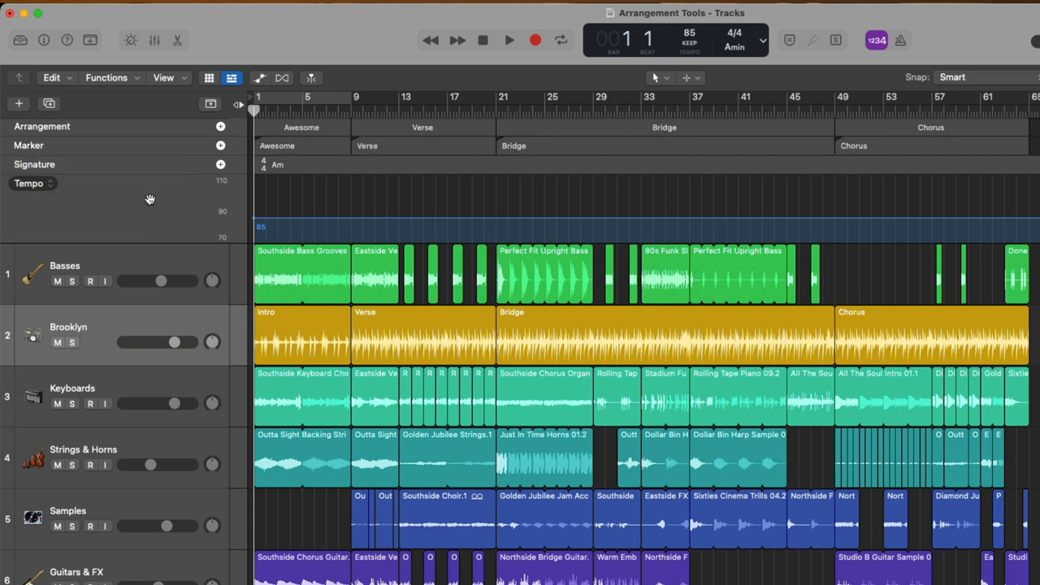
pyautogui.moveTo(169, 192)
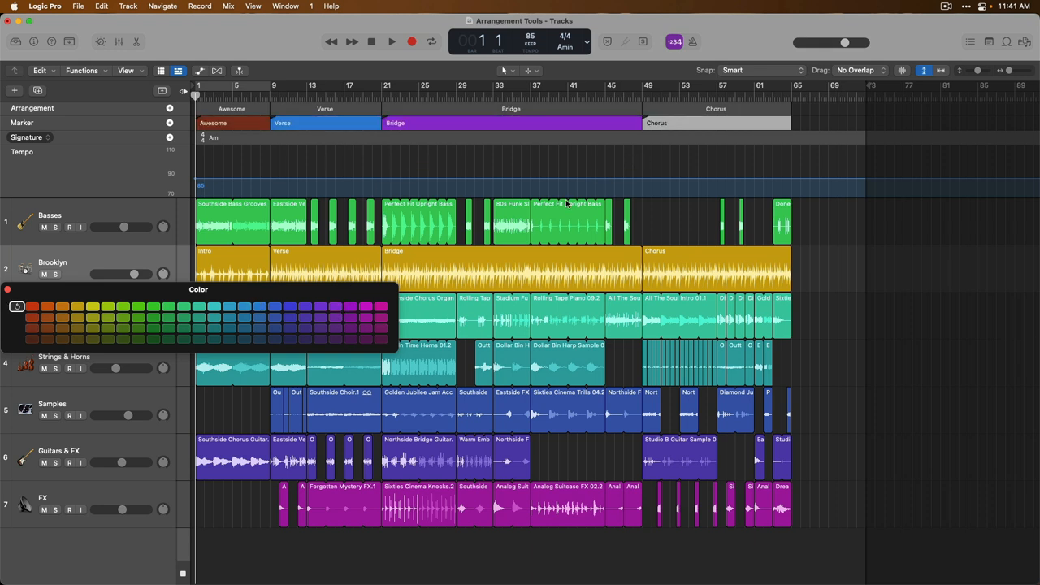
# Step: Give the Awesome section and another arrangement section their own colours
pyautogui.click(381, 328)
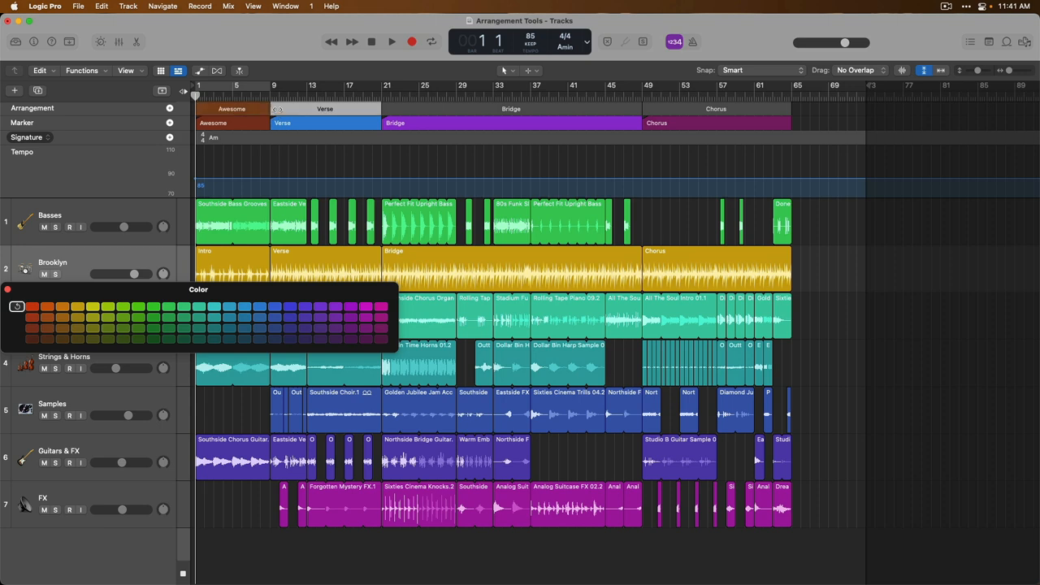
pyautogui.click(198, 305)
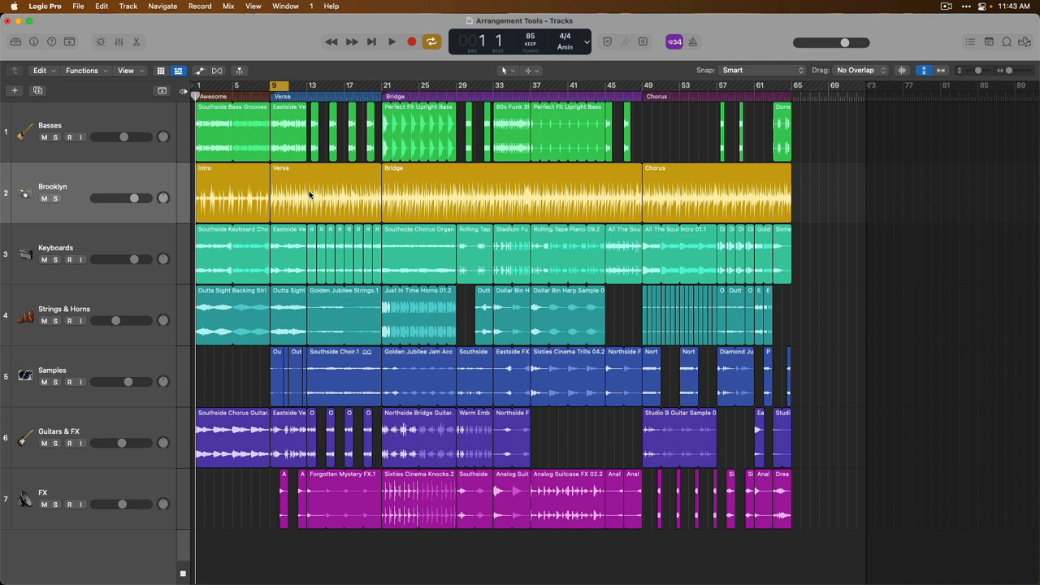
# Step: Start and control playback cycling over the Verse section in the ruler
pyautogui.click(392, 42)
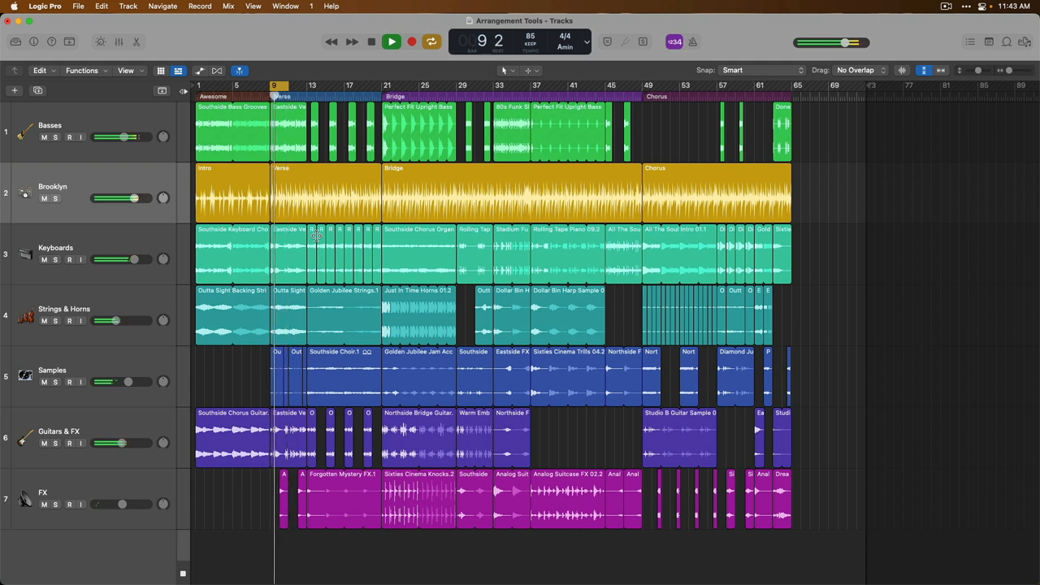
pyautogui.click(371, 42)
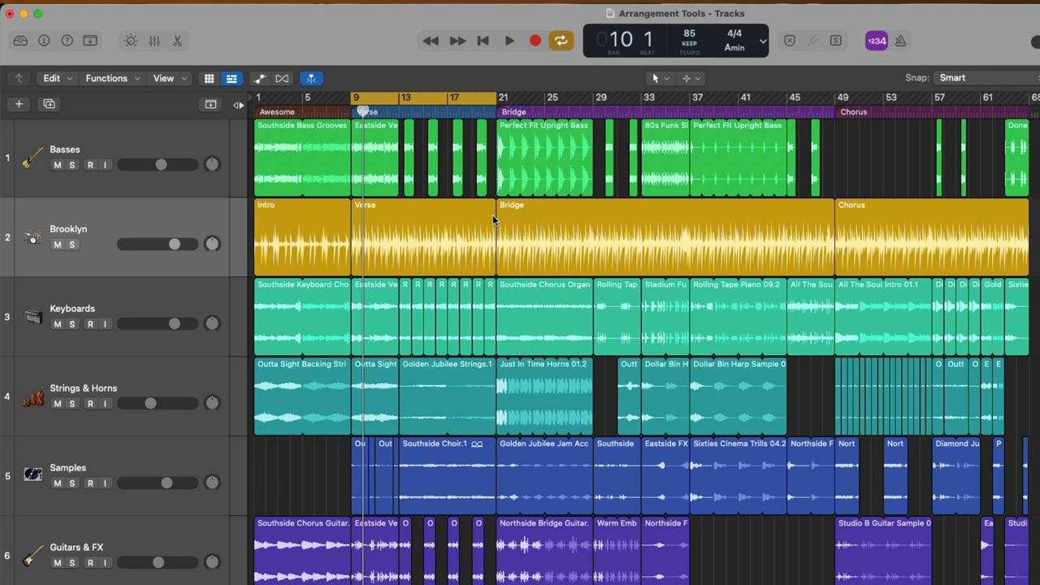
pyautogui.moveTo(432, 99)
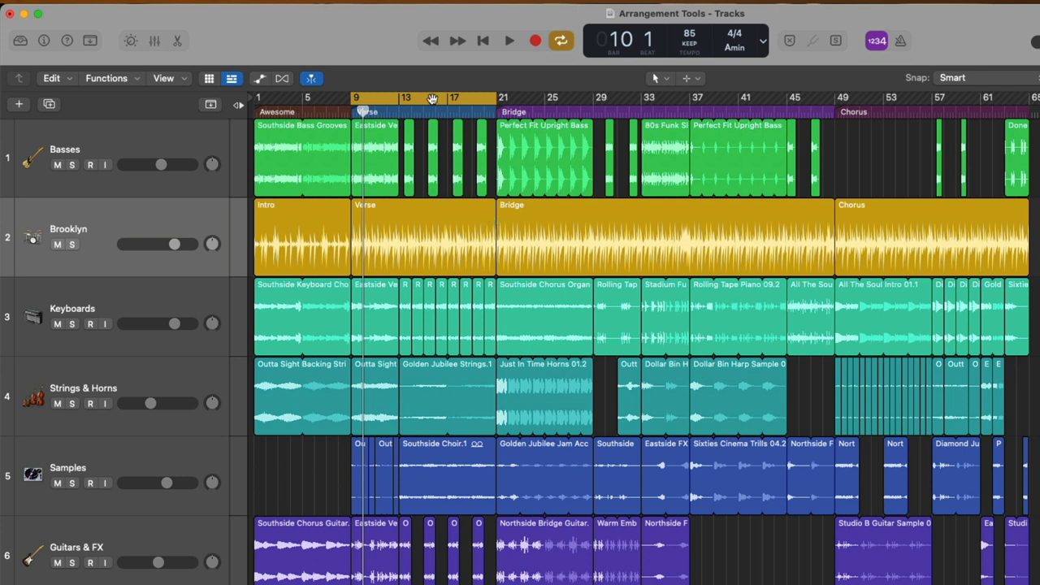
pyautogui.moveTo(433, 97)
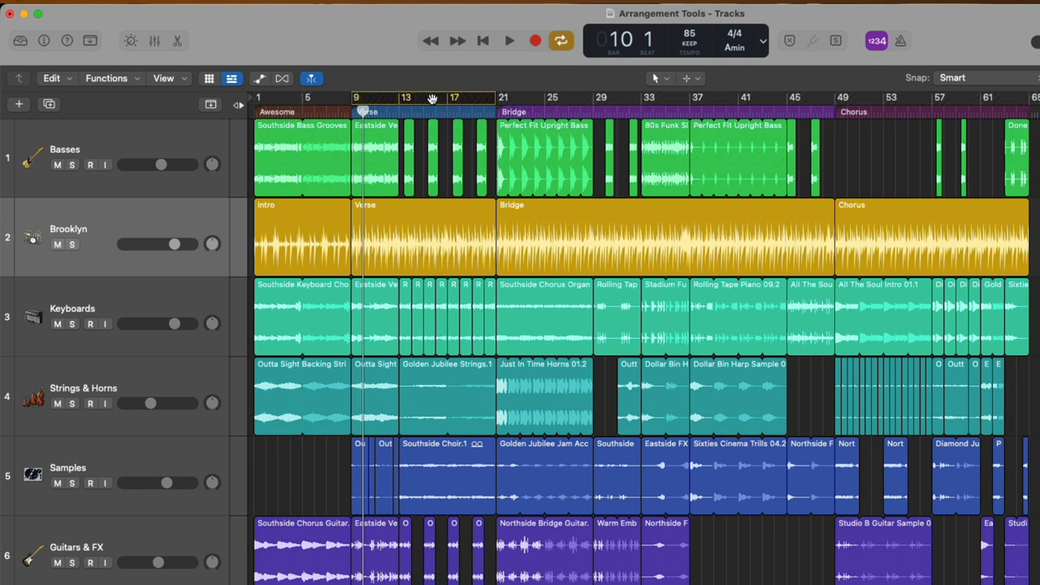
pyautogui.click(338, 98)
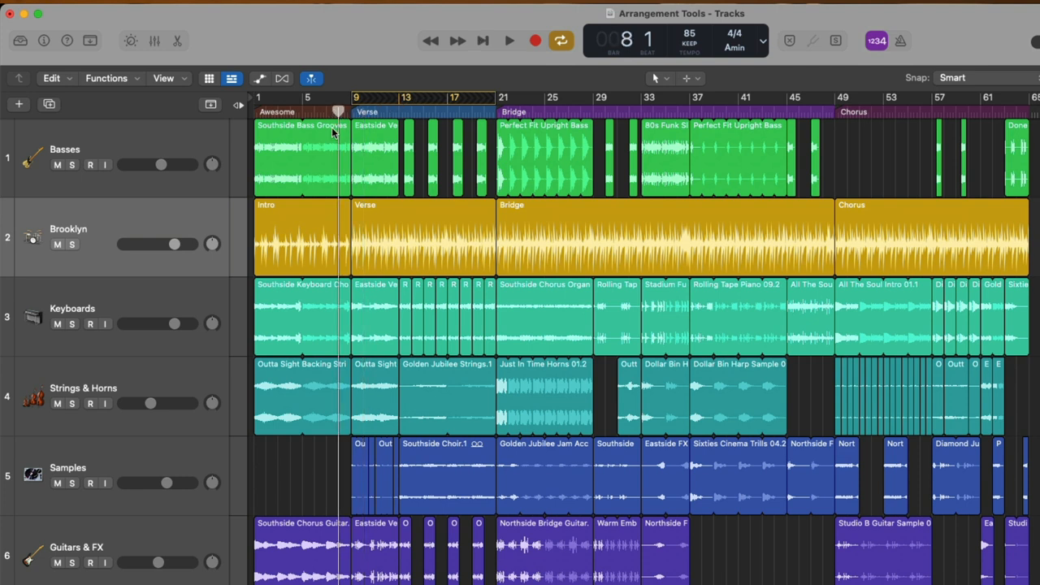
pyautogui.moveTo(475, 143)
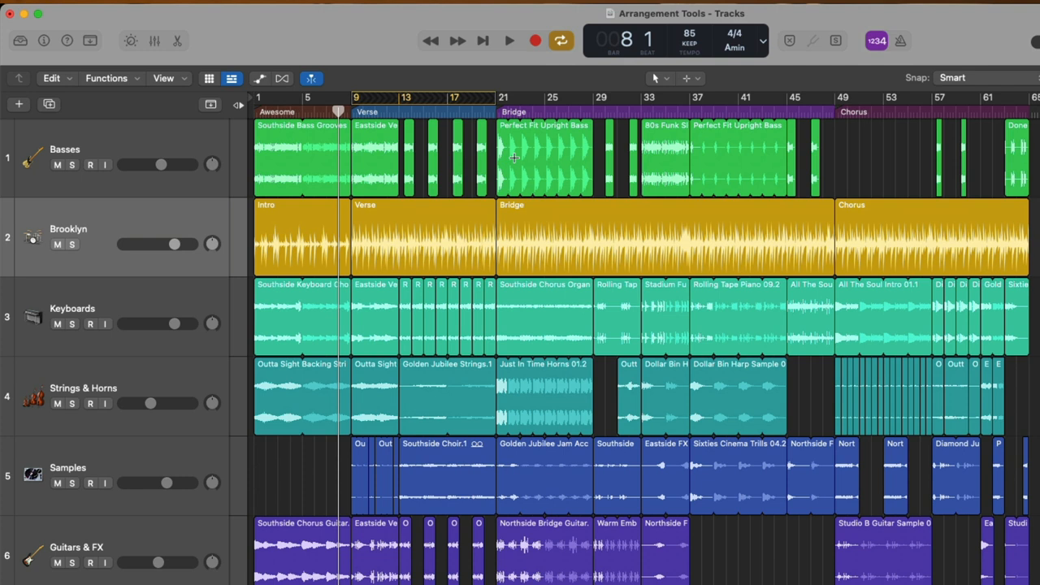
pyautogui.click(508, 41)
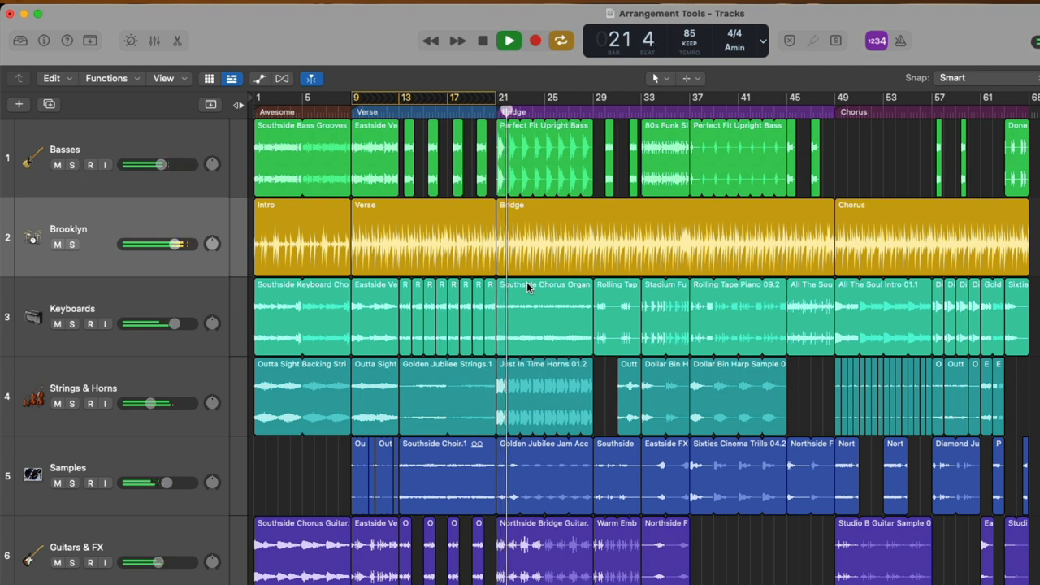
pyautogui.click(483, 40)
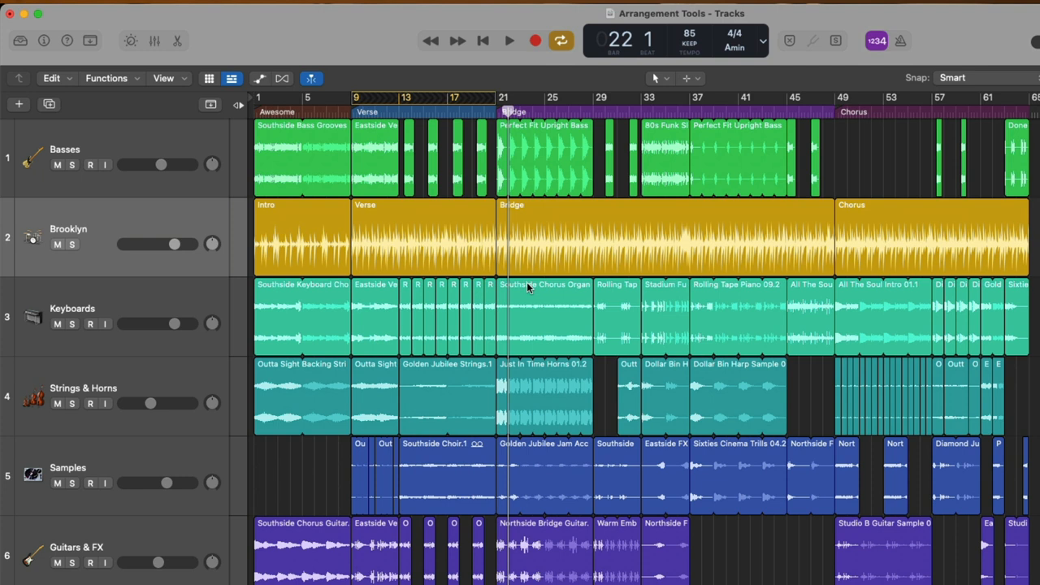
pyautogui.moveTo(455, 130)
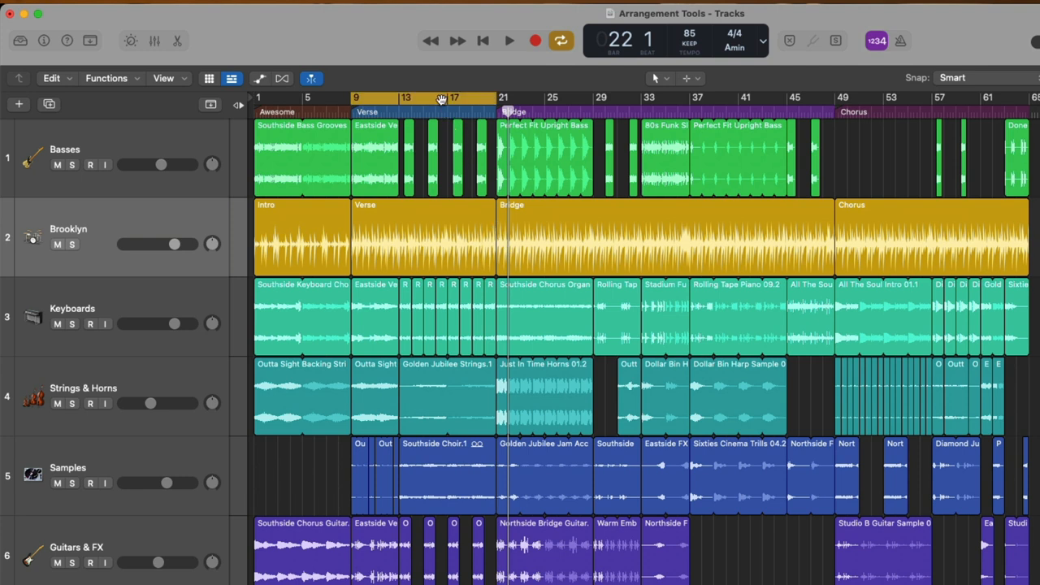
pyautogui.moveTo(458, 209)
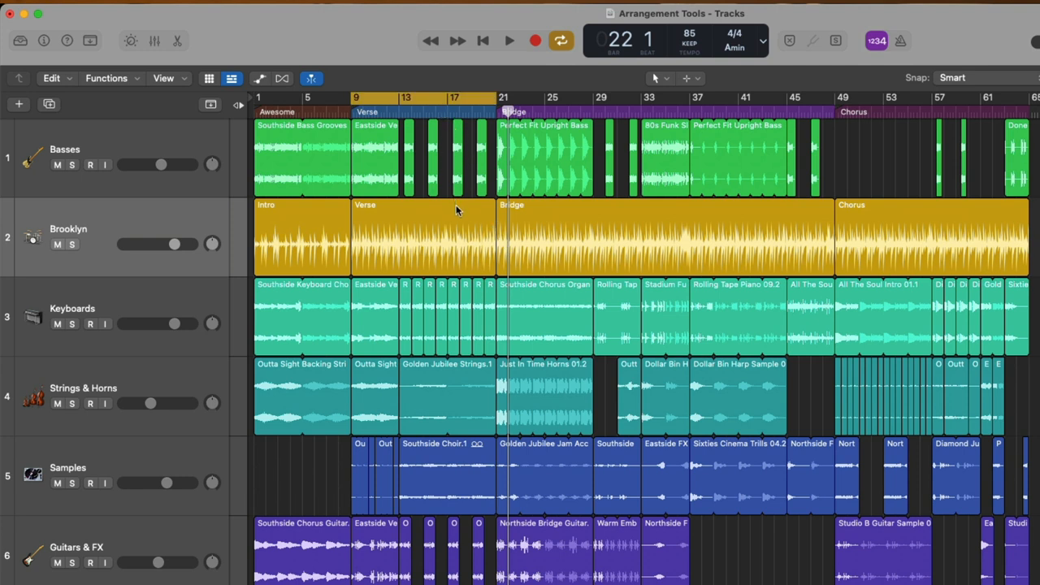
pyautogui.click(483, 40)
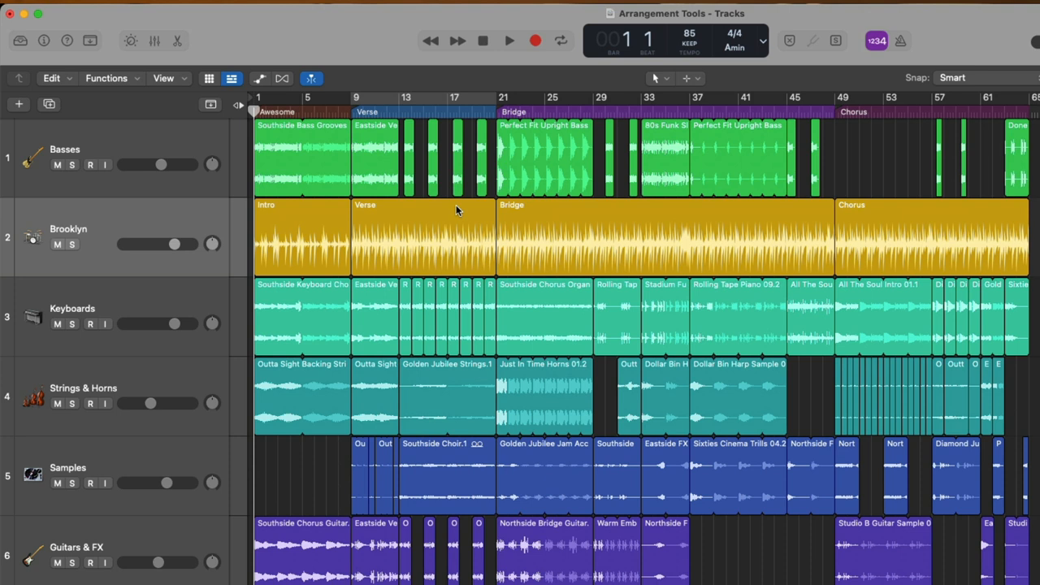
pyautogui.moveTo(121, 72)
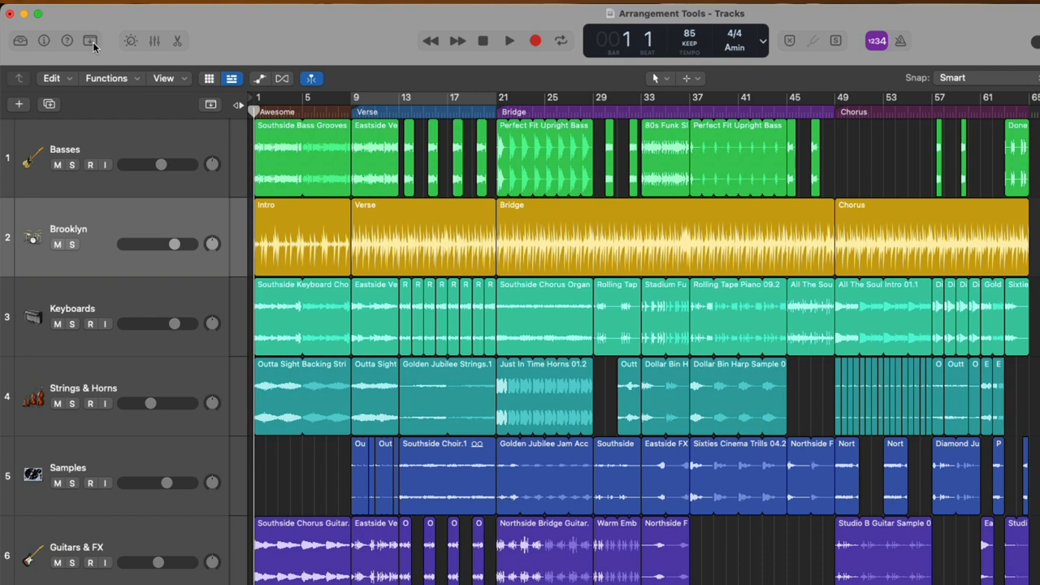
pyautogui.click(84, 41)
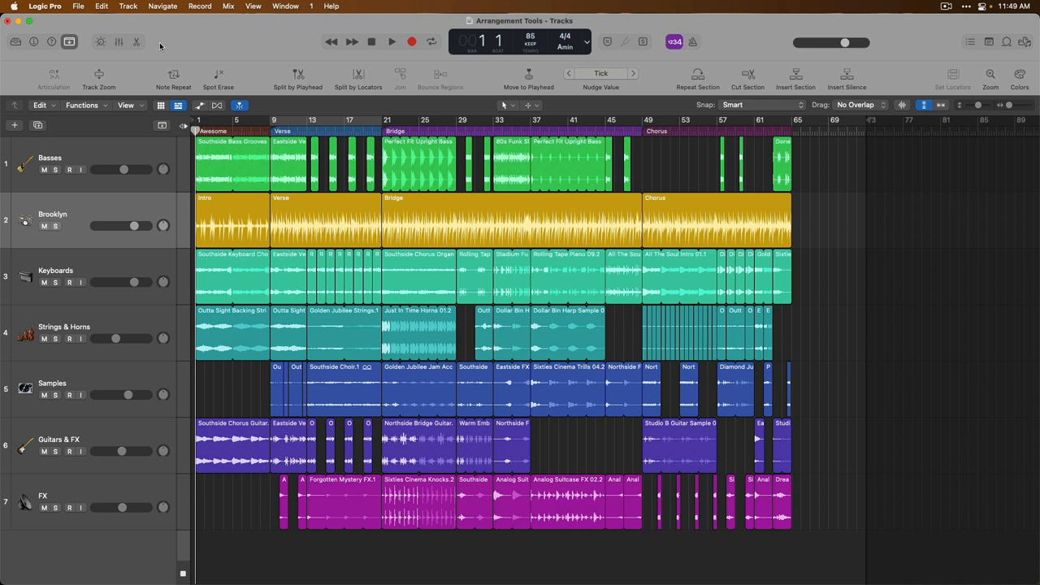
pyautogui.moveTo(138, 78)
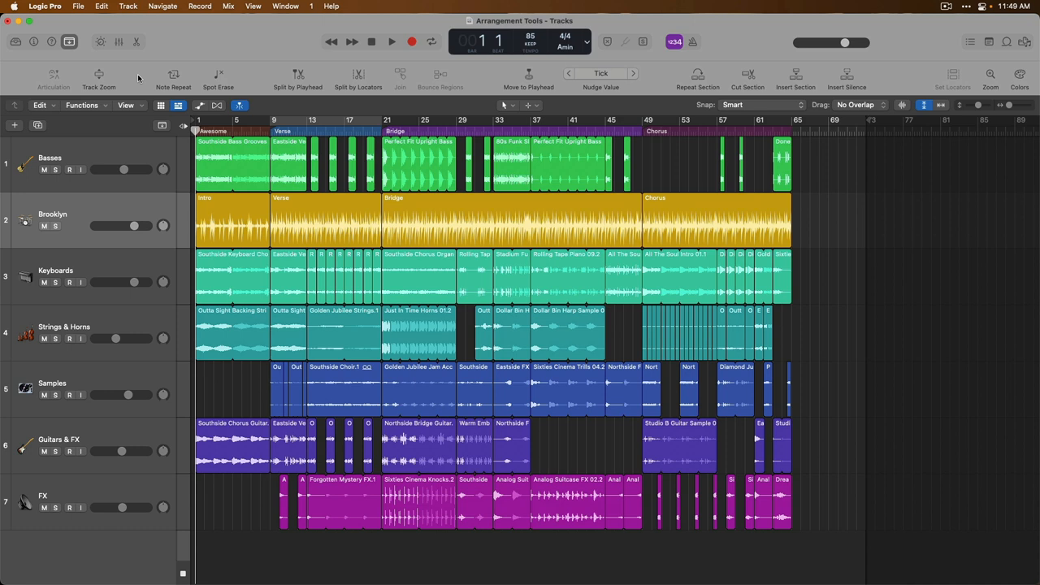
pyautogui.moveTo(138, 78)
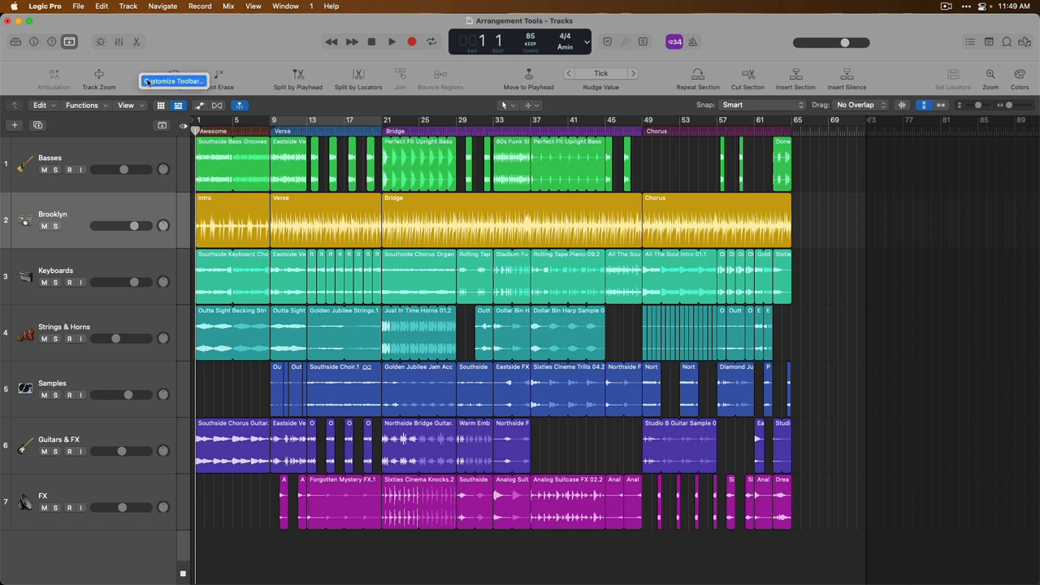
pyautogui.click(172, 81)
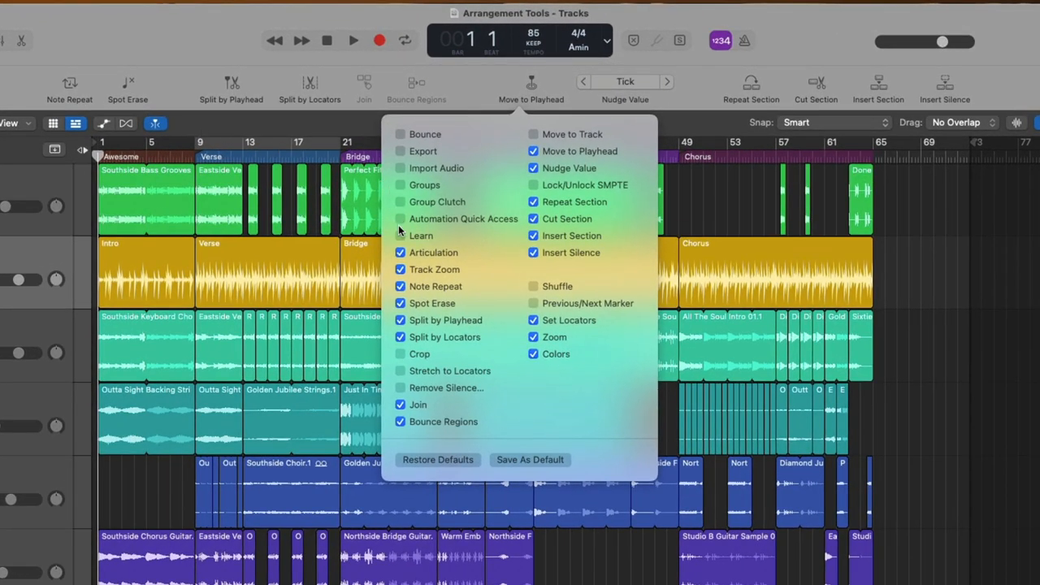
pyautogui.click(399, 252)
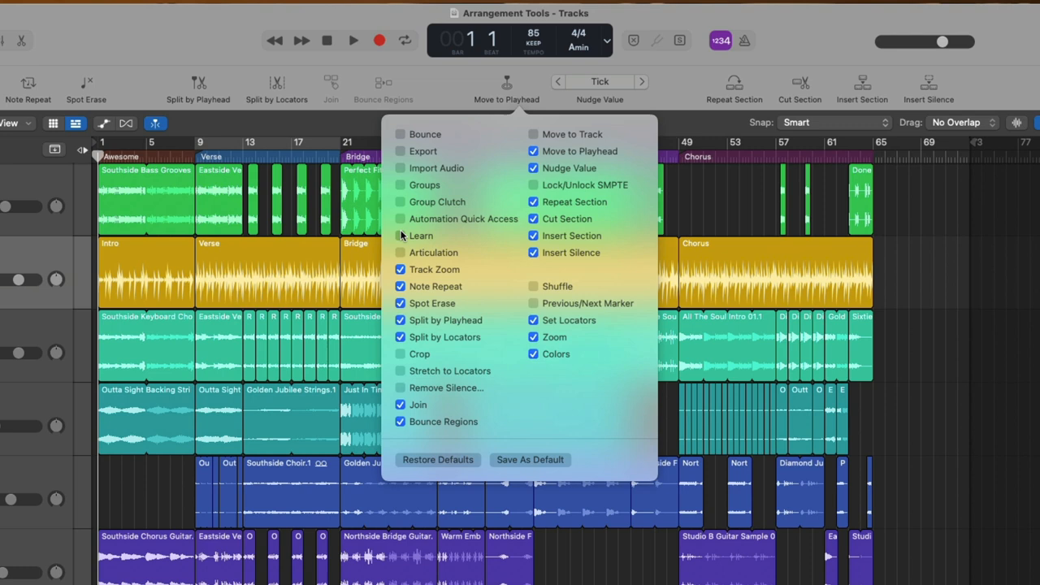
pyautogui.click(443, 91)
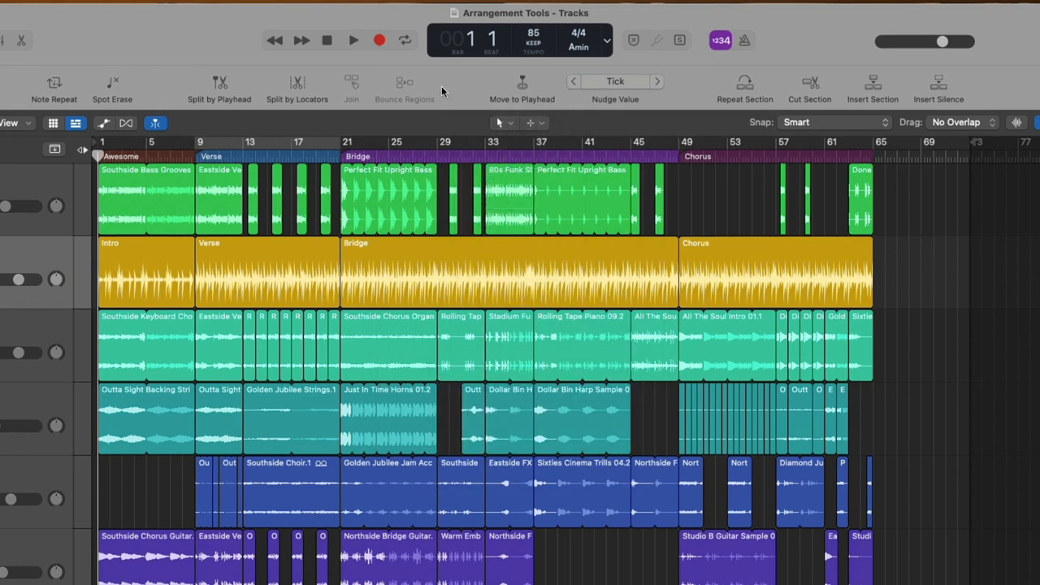
pyautogui.moveTo(717, 91)
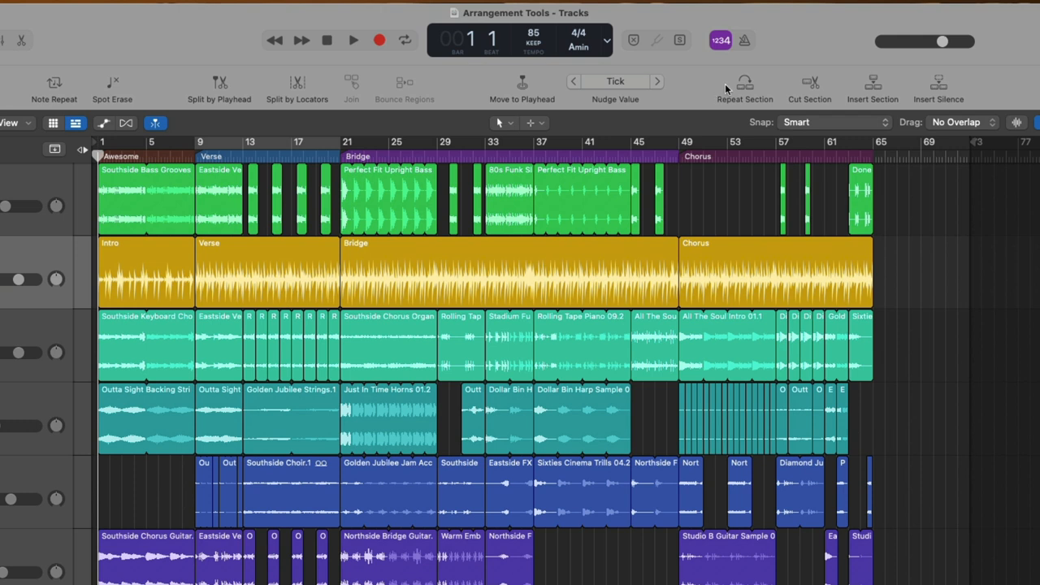
pyautogui.moveTo(810, 91)
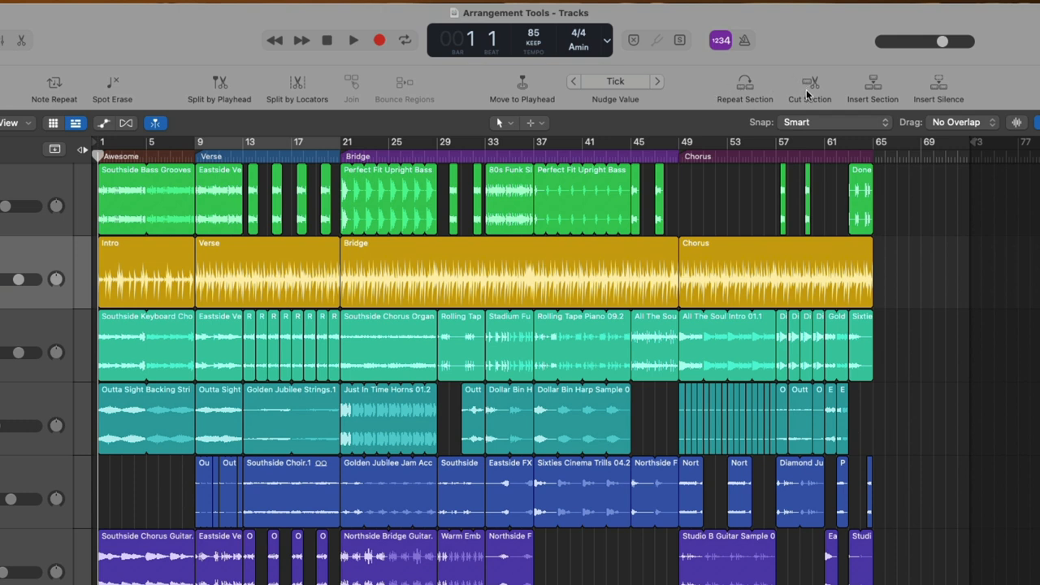
pyautogui.moveTo(933, 87)
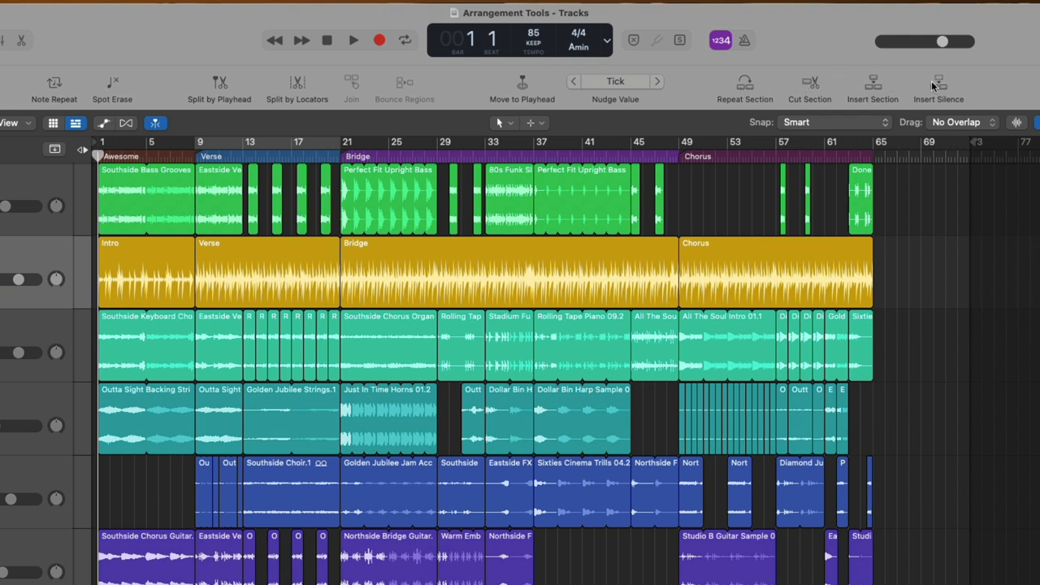
pyautogui.moveTo(838, 65)
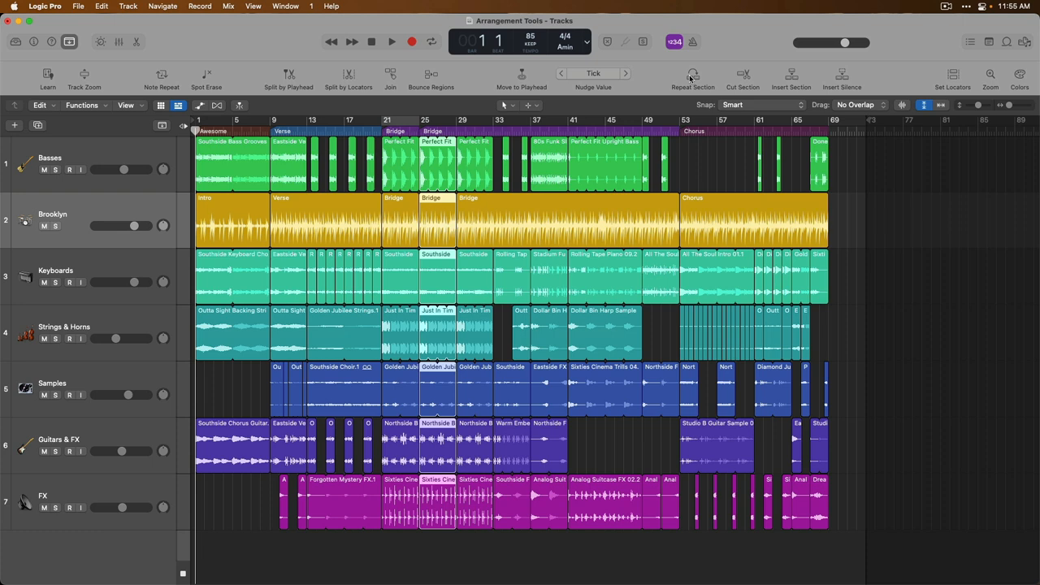
# Step: Cut out the section between the locators so the Chorus follows the Bridge
pyautogui.click(185, 127)
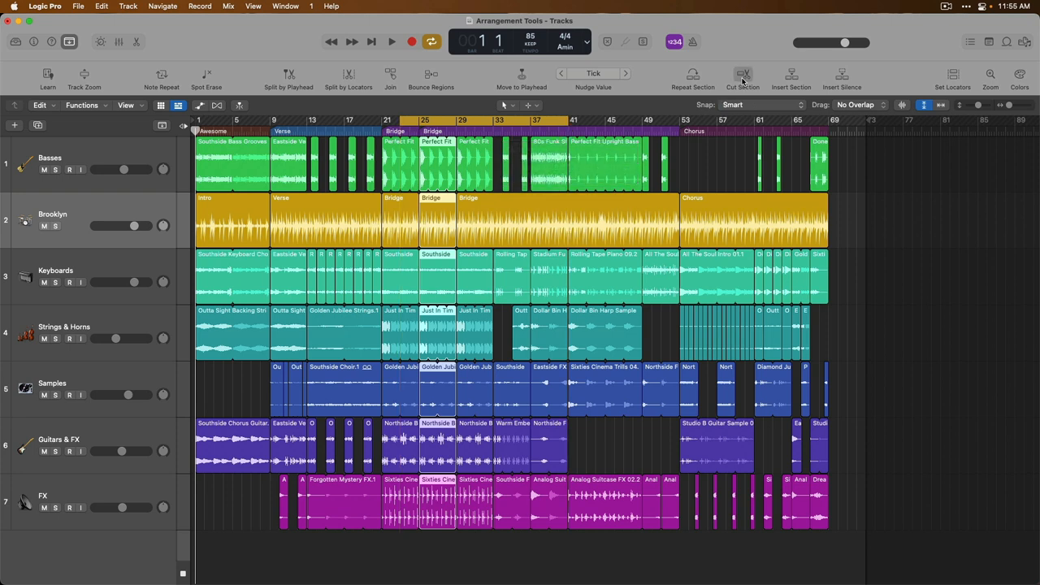
pyautogui.click(742, 75)
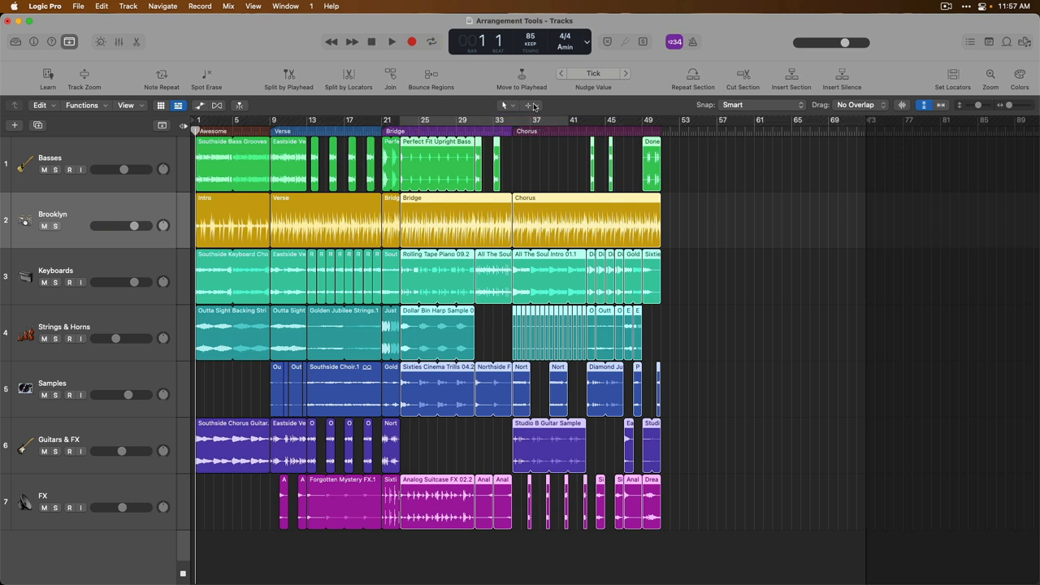
pyautogui.moveTo(577, 143)
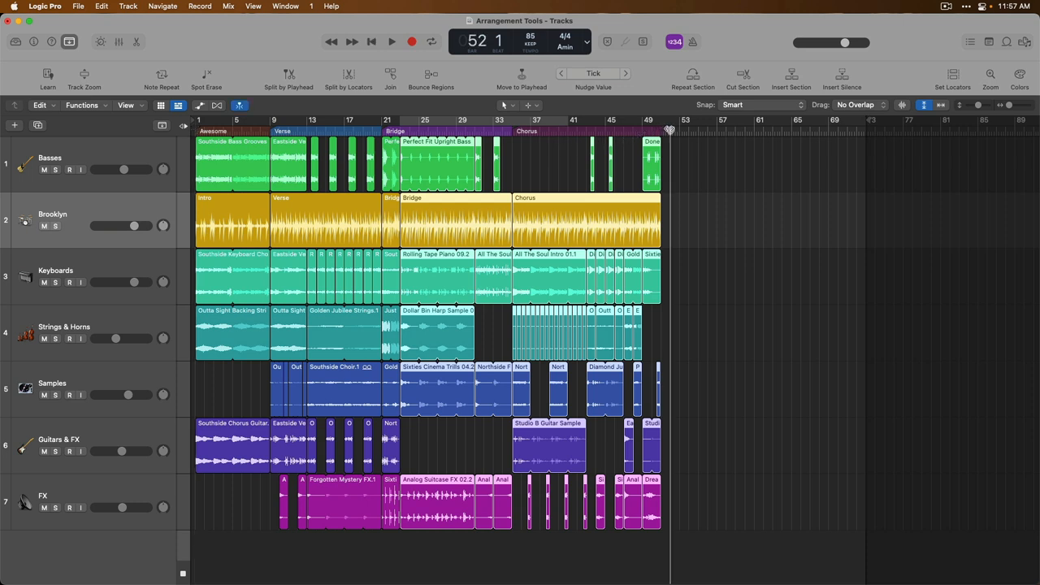
pyautogui.moveTo(670, 130)
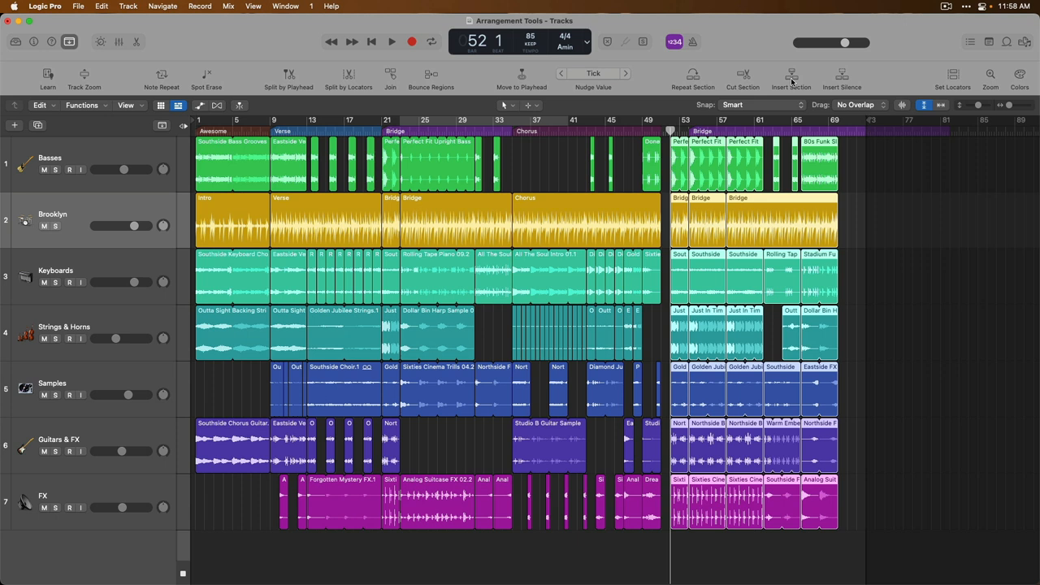
pyautogui.moveTo(793, 84)
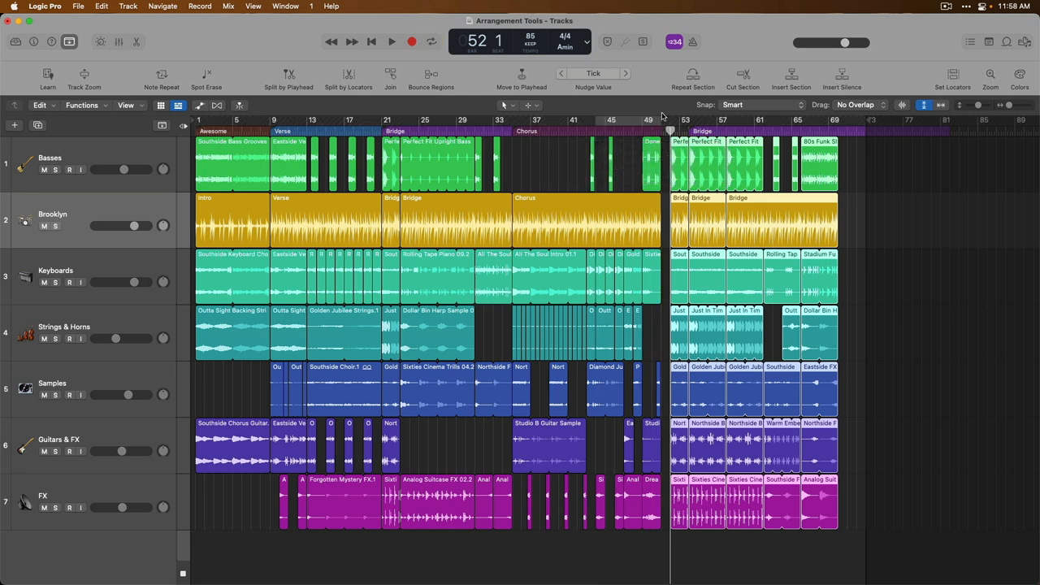
pyautogui.moveTo(842, 78)
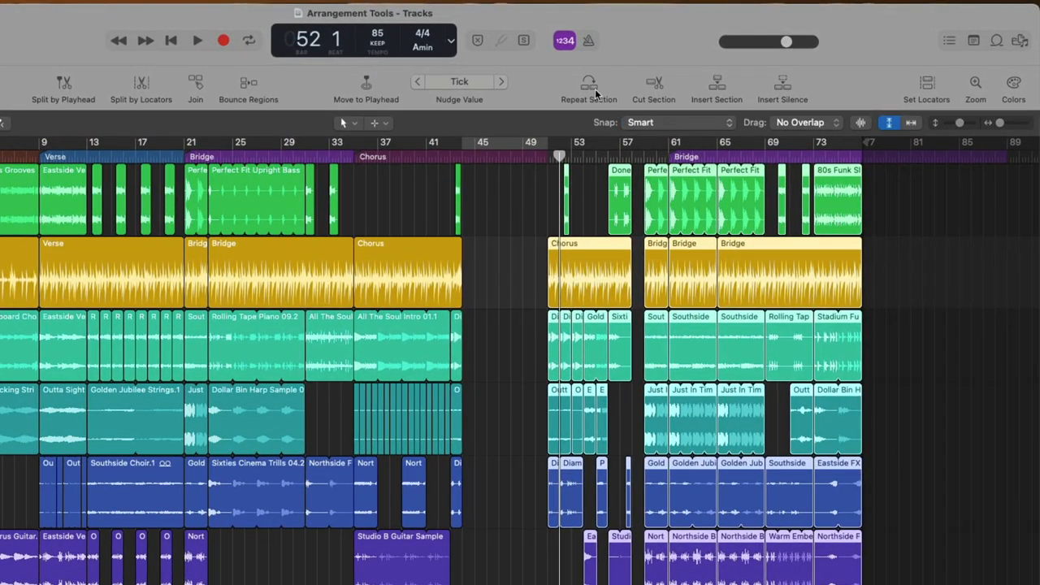
pyautogui.moveTo(588, 90)
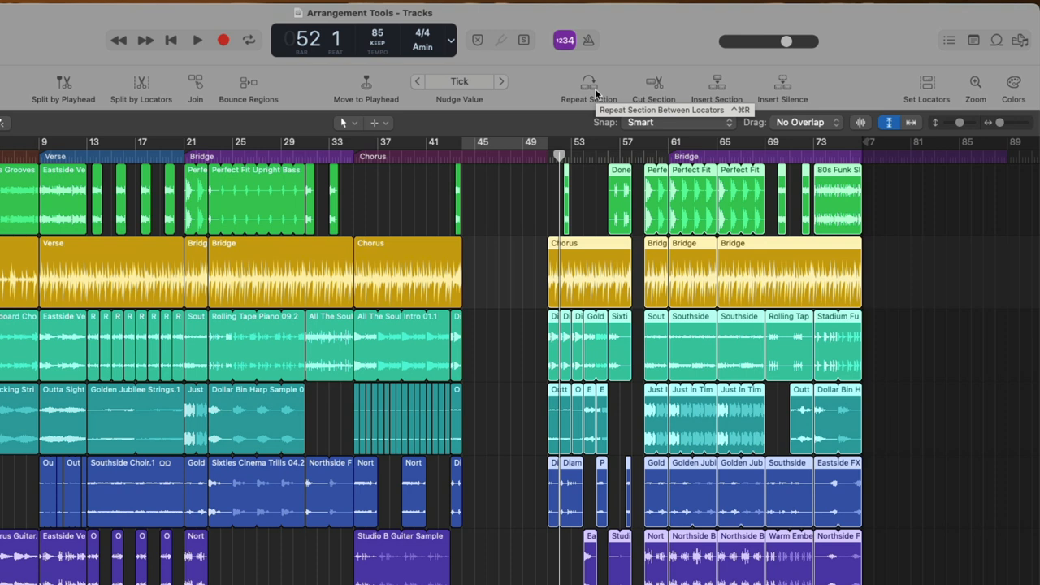
pyautogui.moveTo(701, 84)
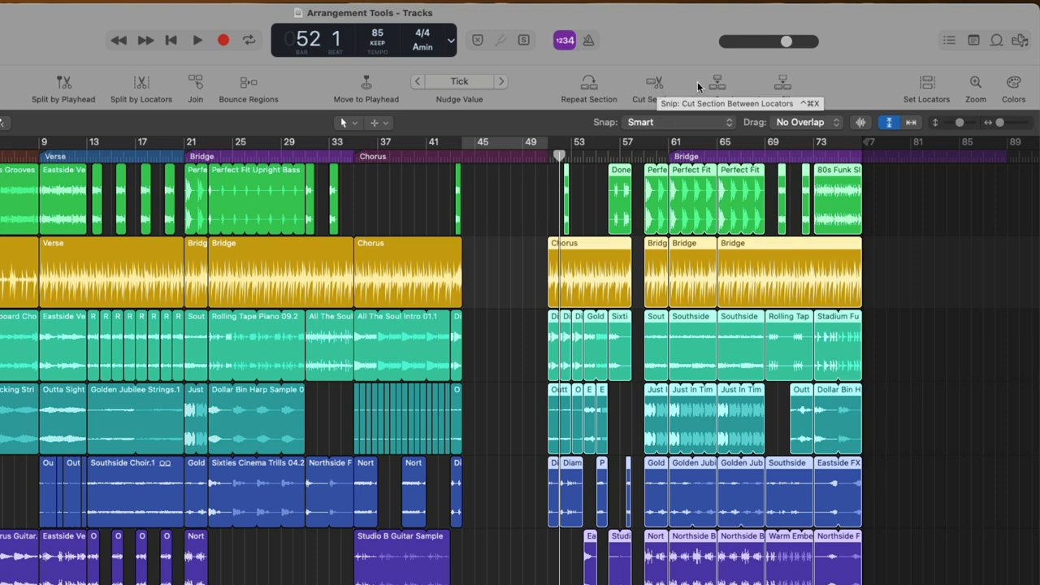
pyautogui.moveTo(784, 88)
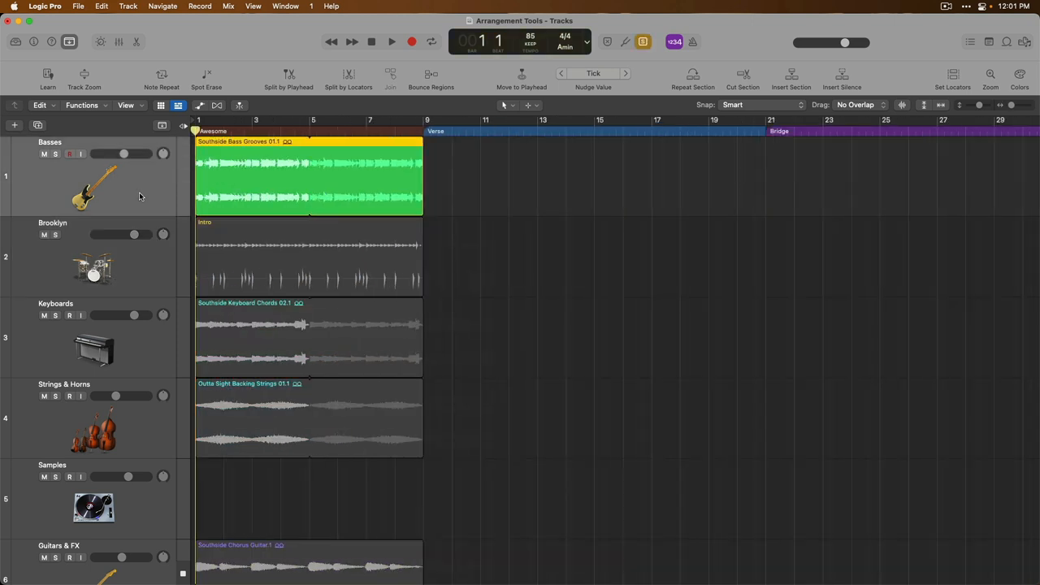
# Step: Audition from the start, then show the Southside Bass Grooves region's inspector parameters
pyautogui.click(392, 42)
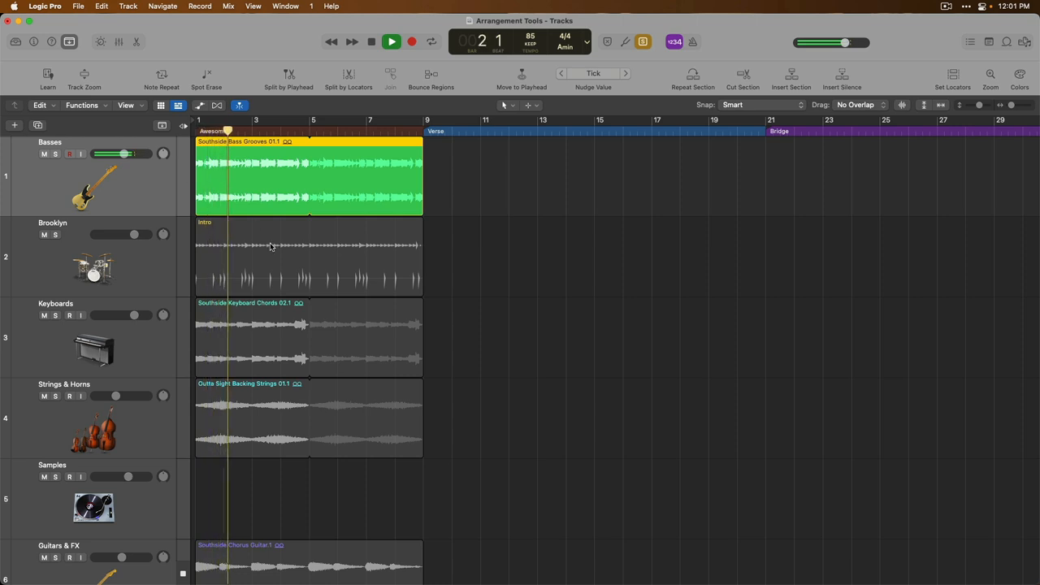
pyautogui.click(392, 43)
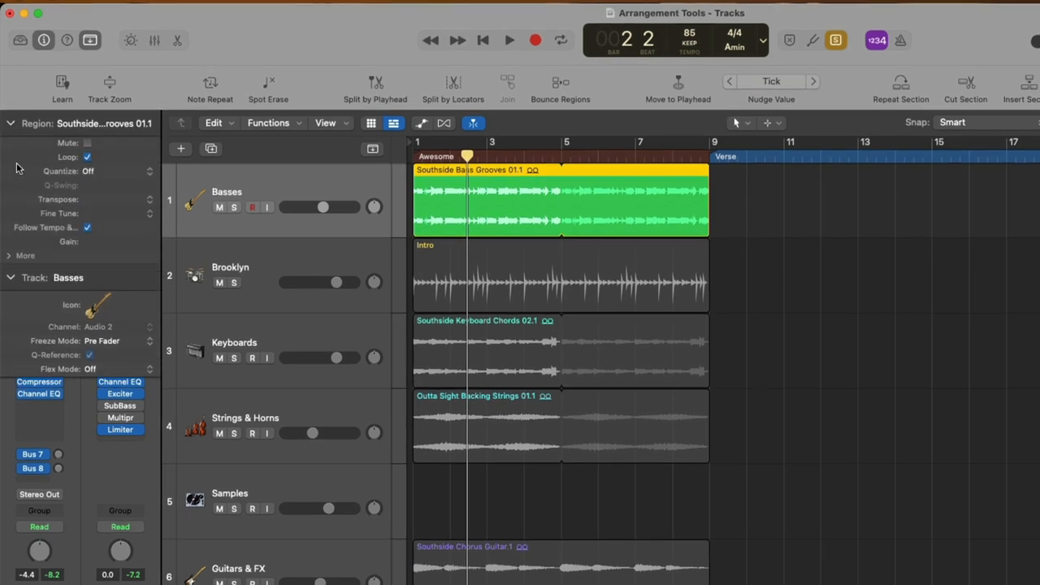
pyautogui.click(12, 277)
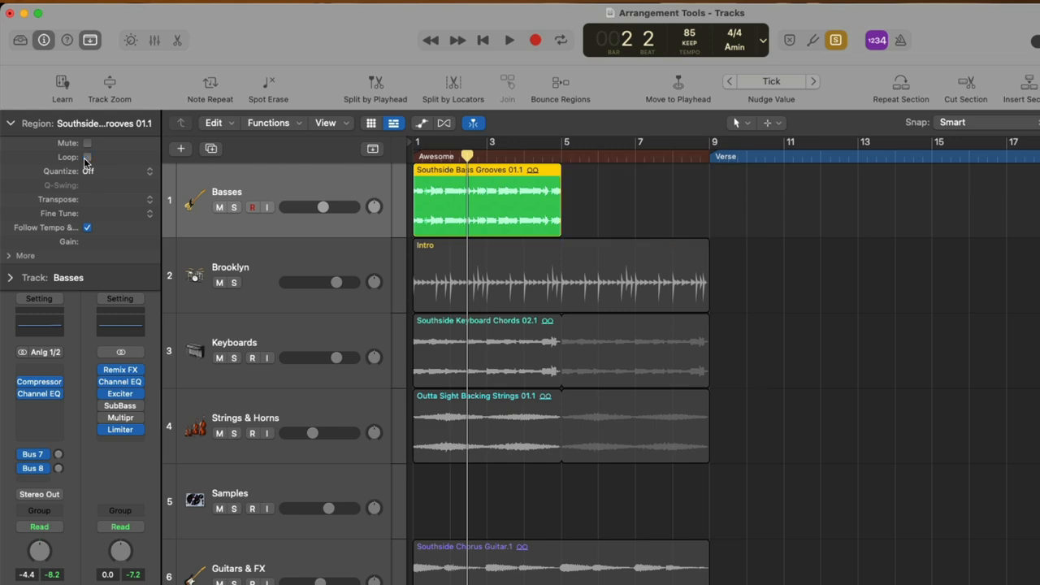
# Step: Loop the short bass region to the song end and transpose it up +6 semitones
pyautogui.click(87, 156)
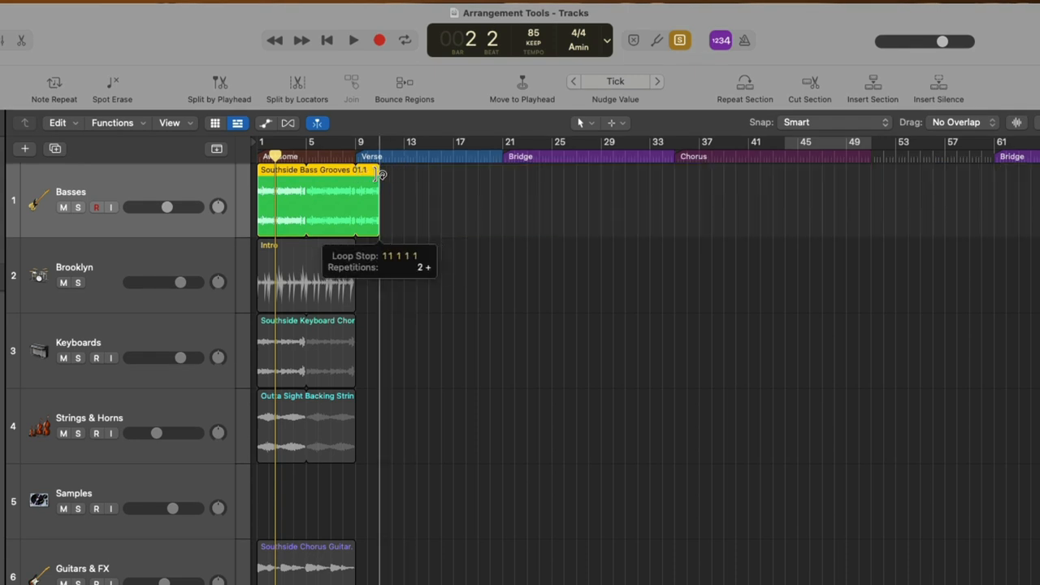
pyautogui.moveTo(380, 170); pyautogui.dragTo(332, 171)
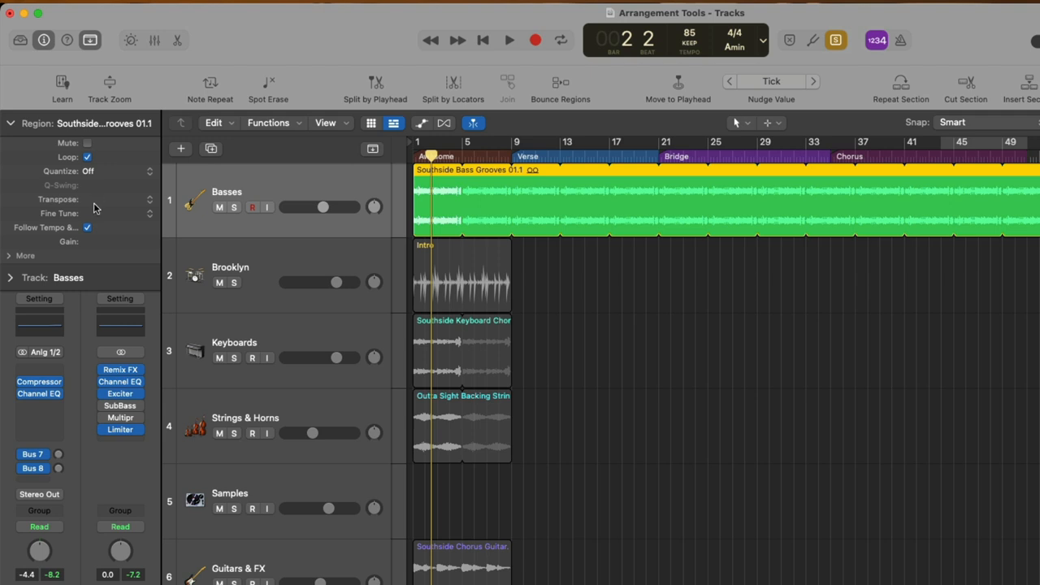
pyautogui.click(507, 39)
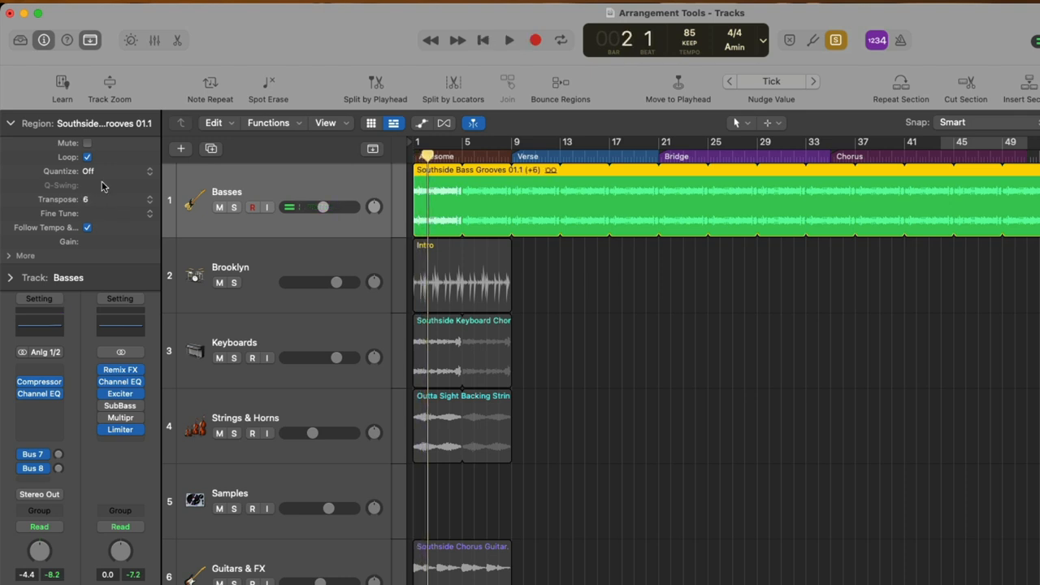
pyautogui.click(509, 39)
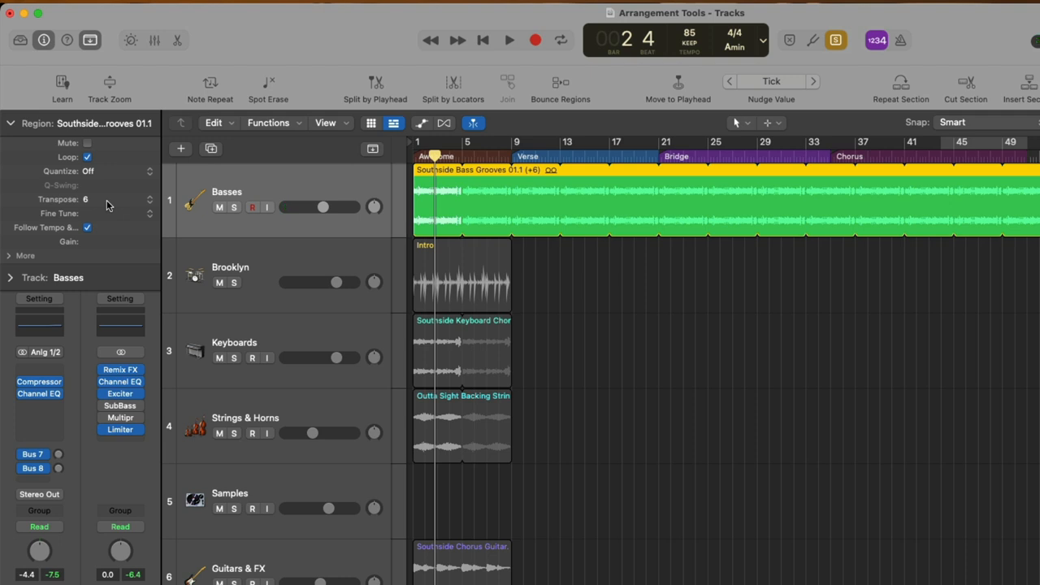
pyautogui.moveTo(29, 260)
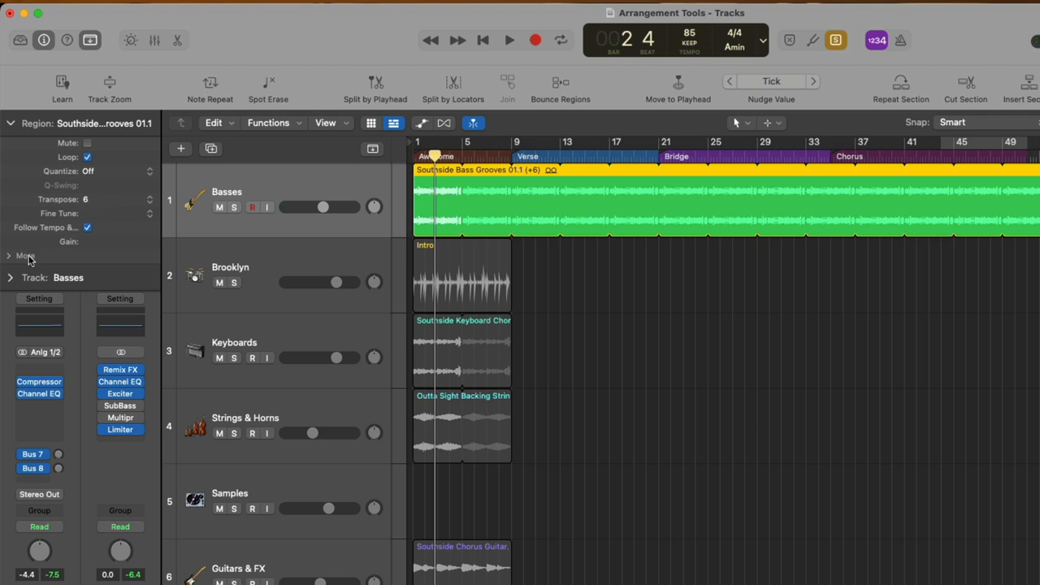
# Step: Reveal the region's extra parameters, enable Reverse, and play back the backwards bass
pyautogui.click(9, 255)
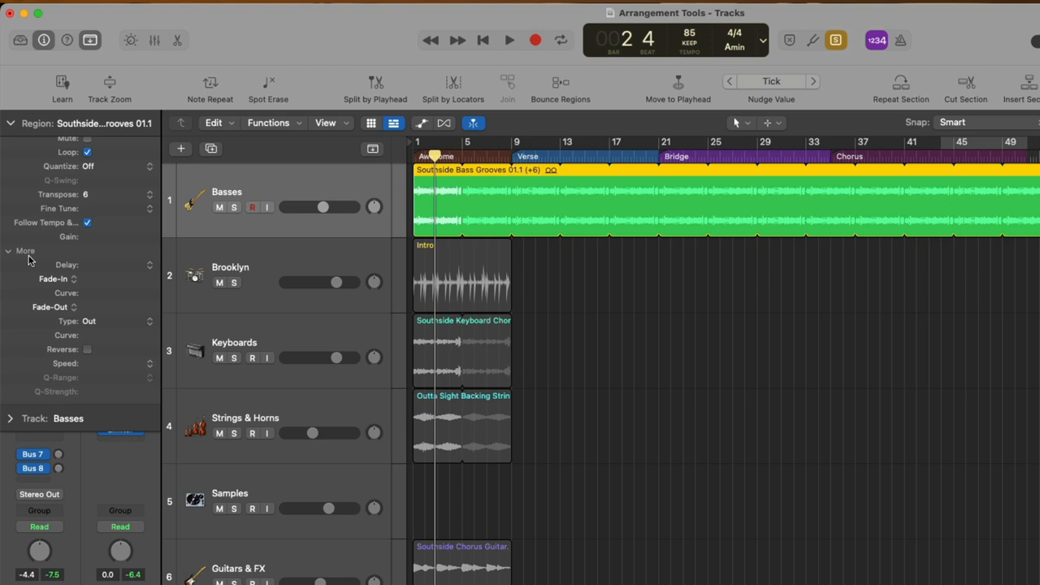
pyautogui.moveTo(87, 358)
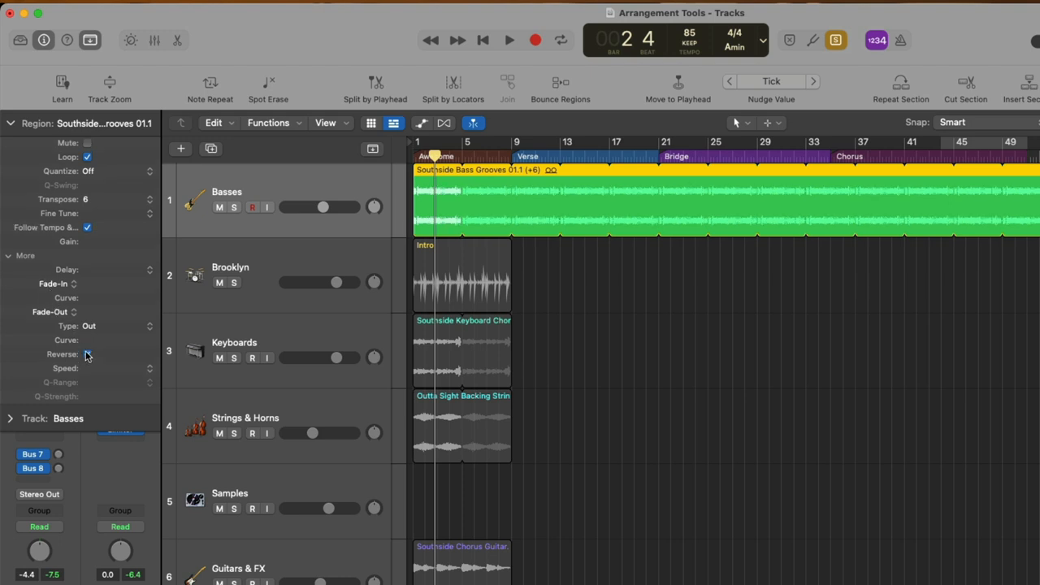
pyautogui.click(508, 39)
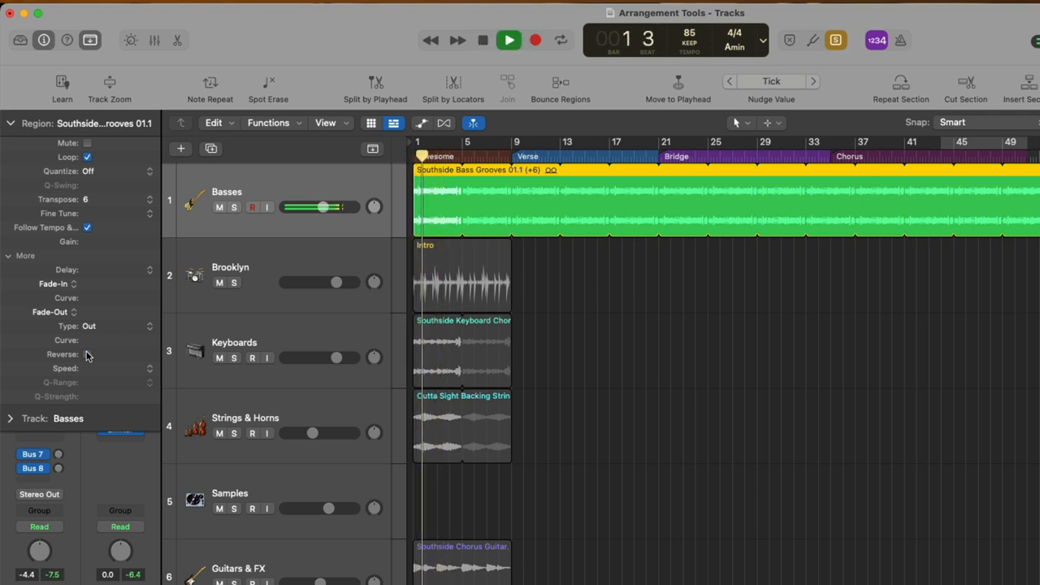
pyautogui.click(88, 354)
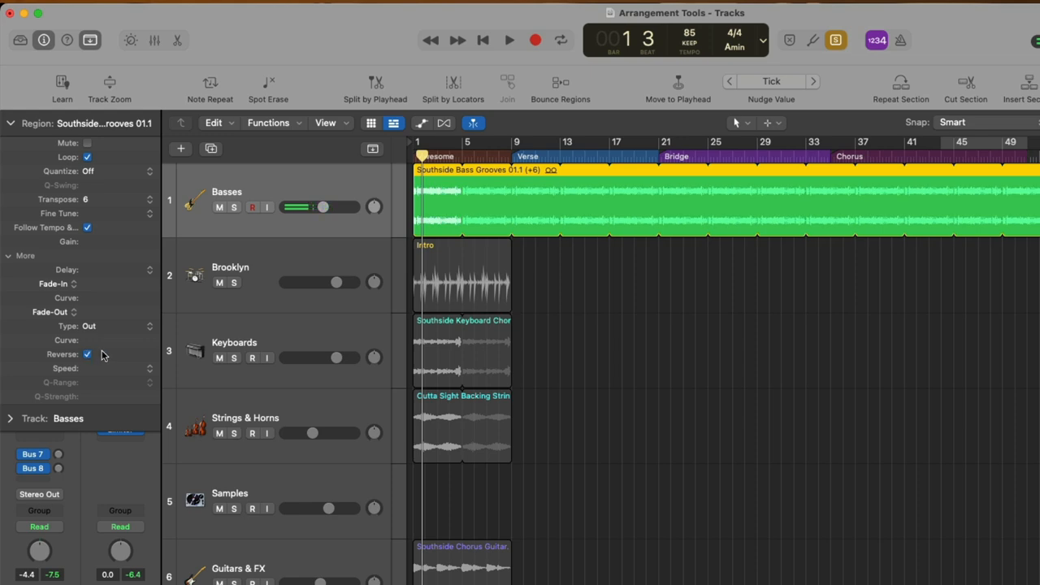
pyautogui.click(509, 39)
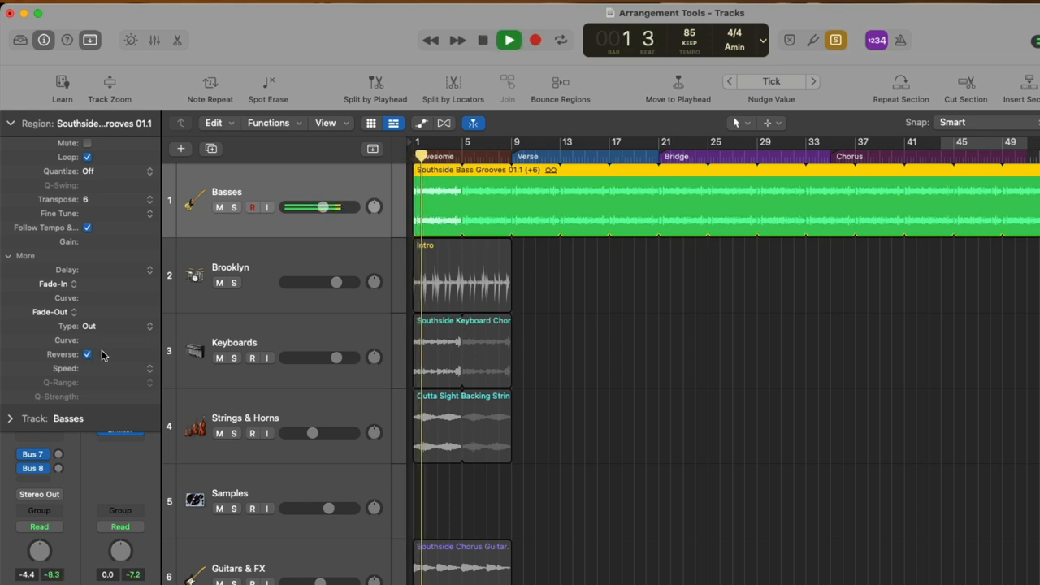